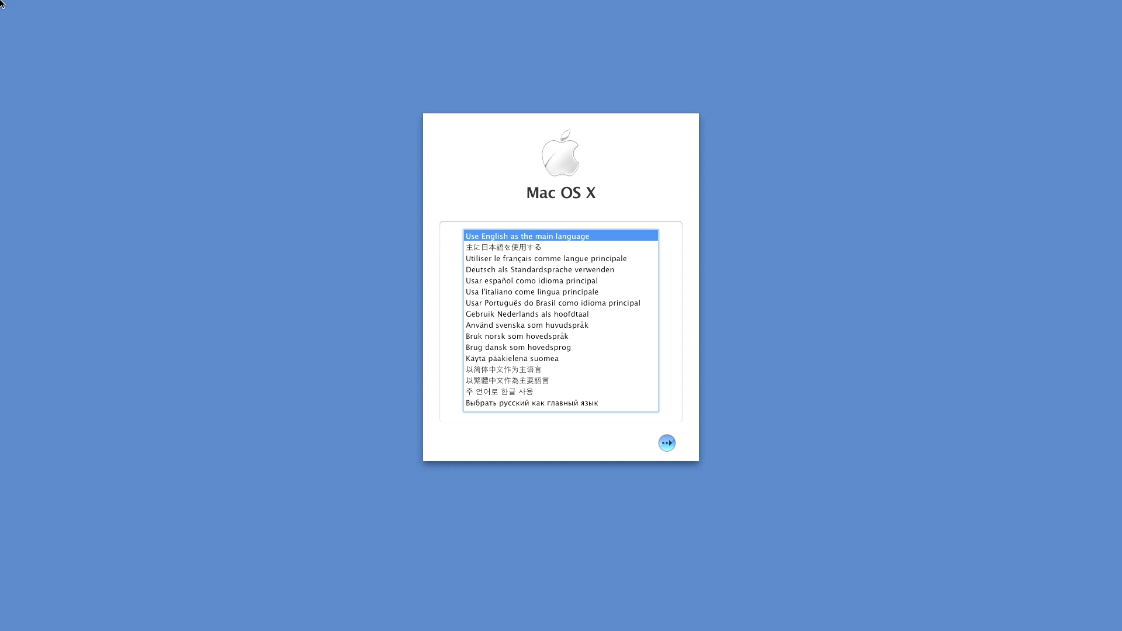
- Choose English as the main language, continue past the introduction and accept the licence
{"action": "left_click", "coordinate": [665, 443]}
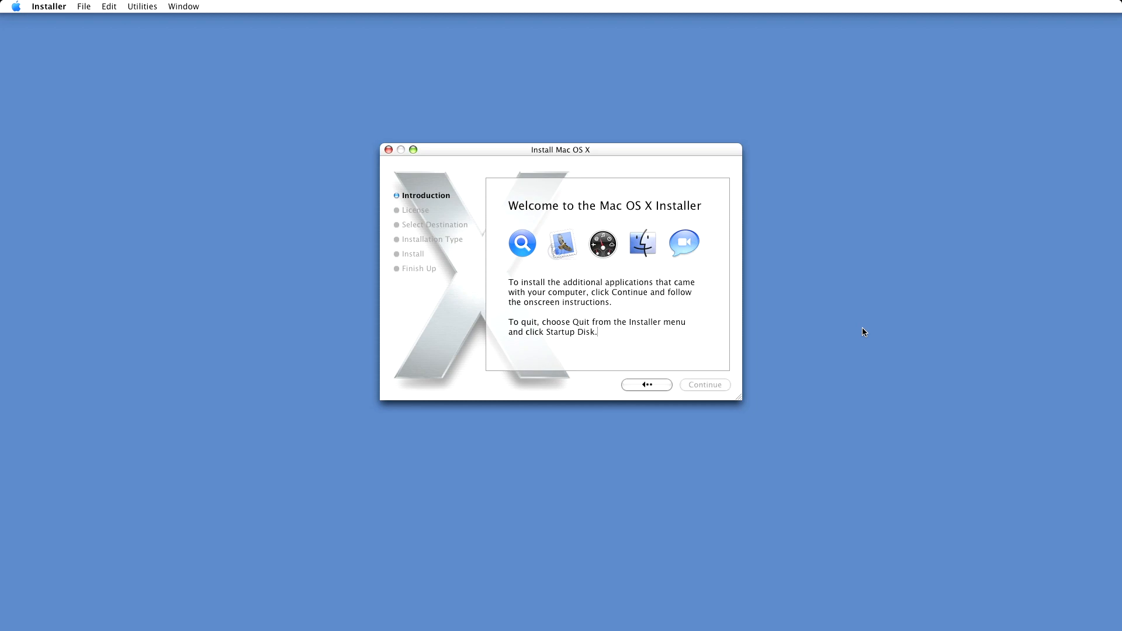
{"action": "left_click", "coordinate": [704, 384]}
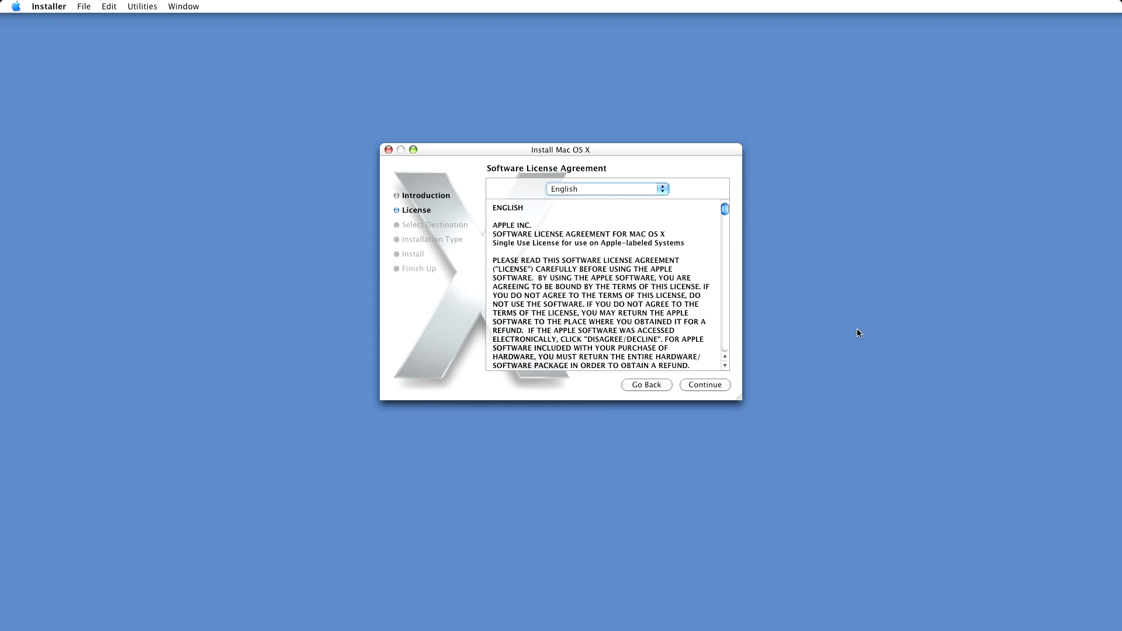
{"action": "mouse_move", "coordinate": [708, 378]}
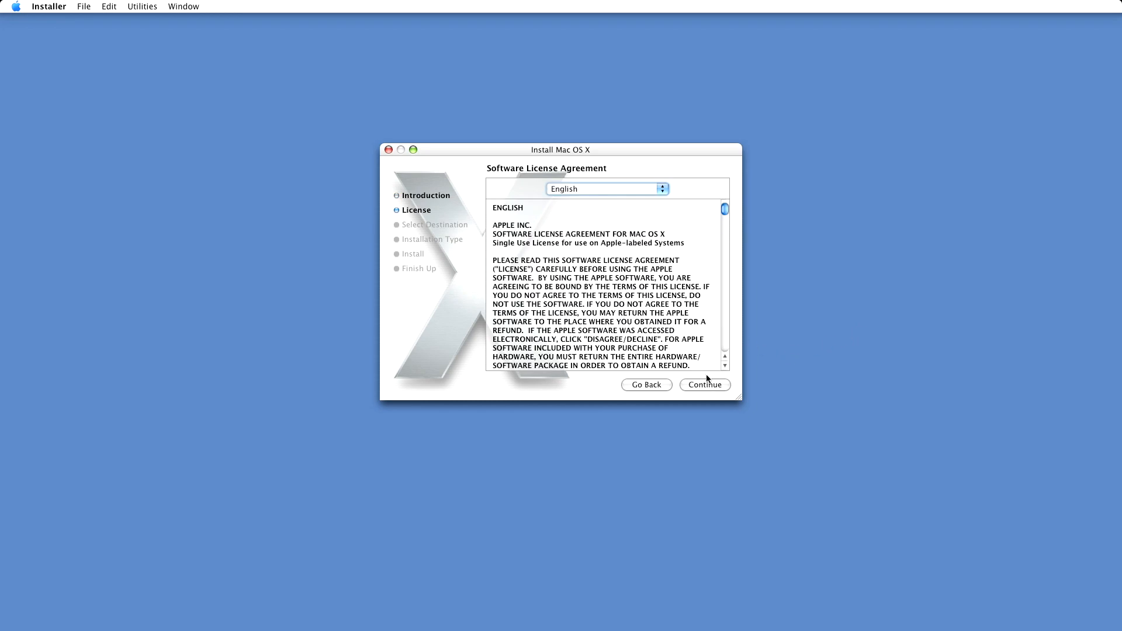
{"action": "left_click", "coordinate": [705, 385]}
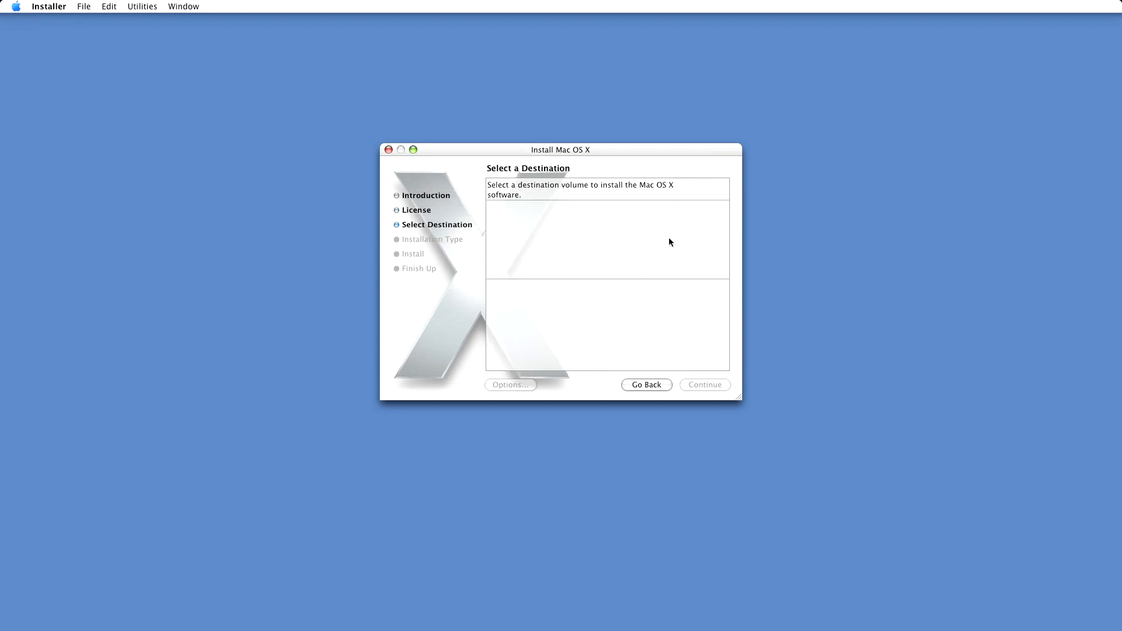
- Select the 465GB Macintosh HD volume, which the Installer rejects as a destination
{"action": "left_click", "coordinate": [523, 231]}
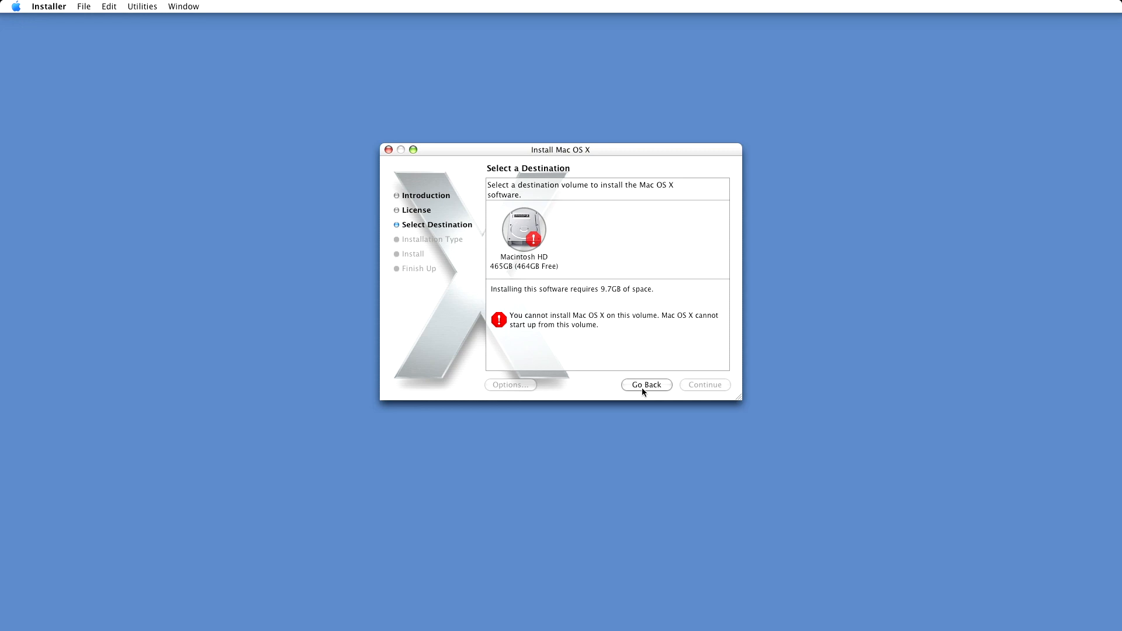
{"action": "mouse_move", "coordinate": [484, 182]}
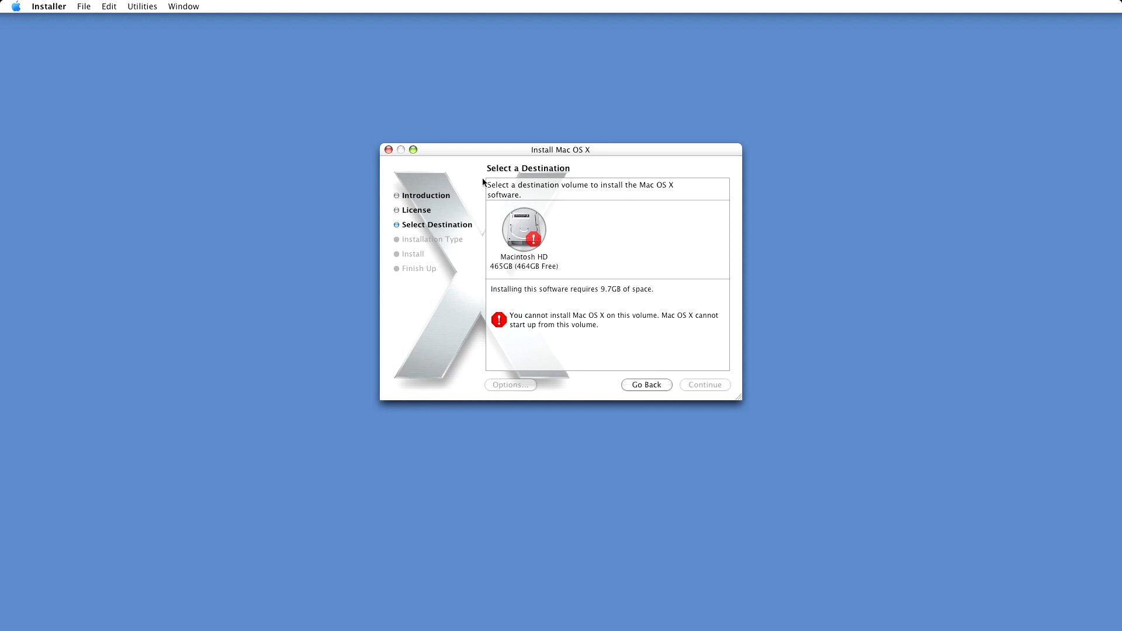
{"action": "mouse_move", "coordinate": [148, 6]}
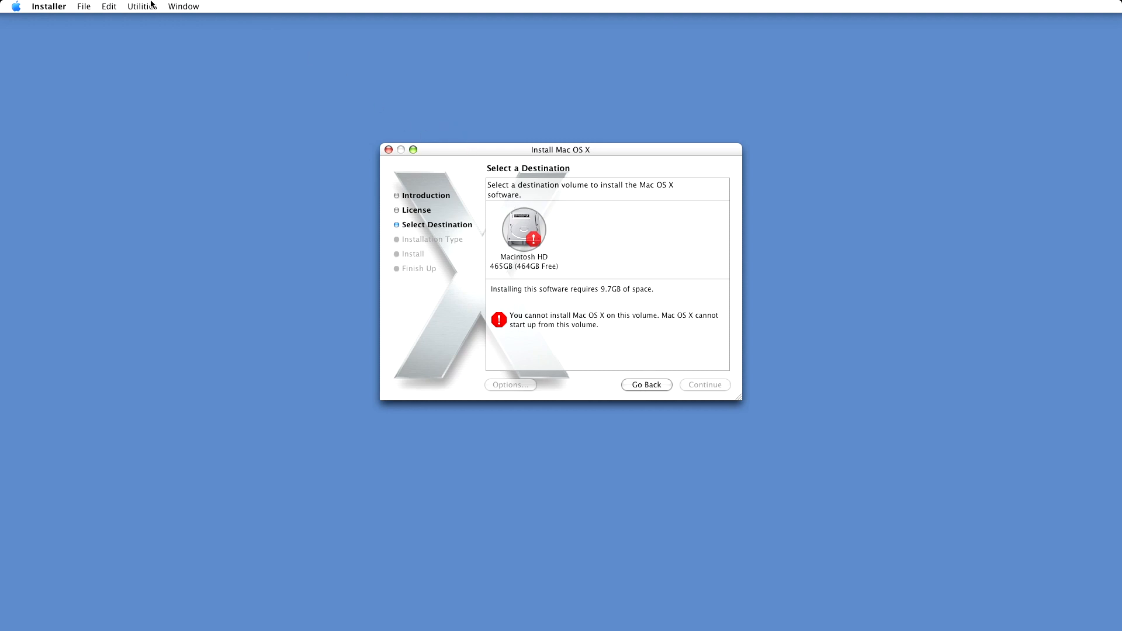
- Use Disk Utility to erase the Samsung SSD as Mac OS Extended (Journaled) named 'Macintosh HD'
{"action": "left_click", "coordinate": [142, 6]}
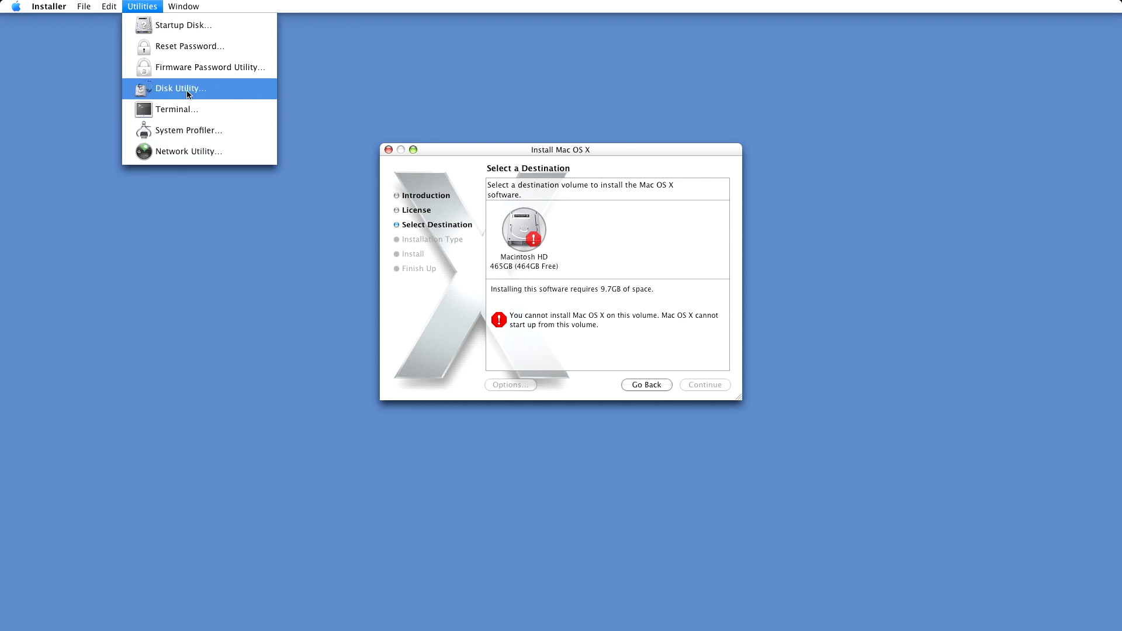
{"action": "left_click", "coordinate": [181, 88]}
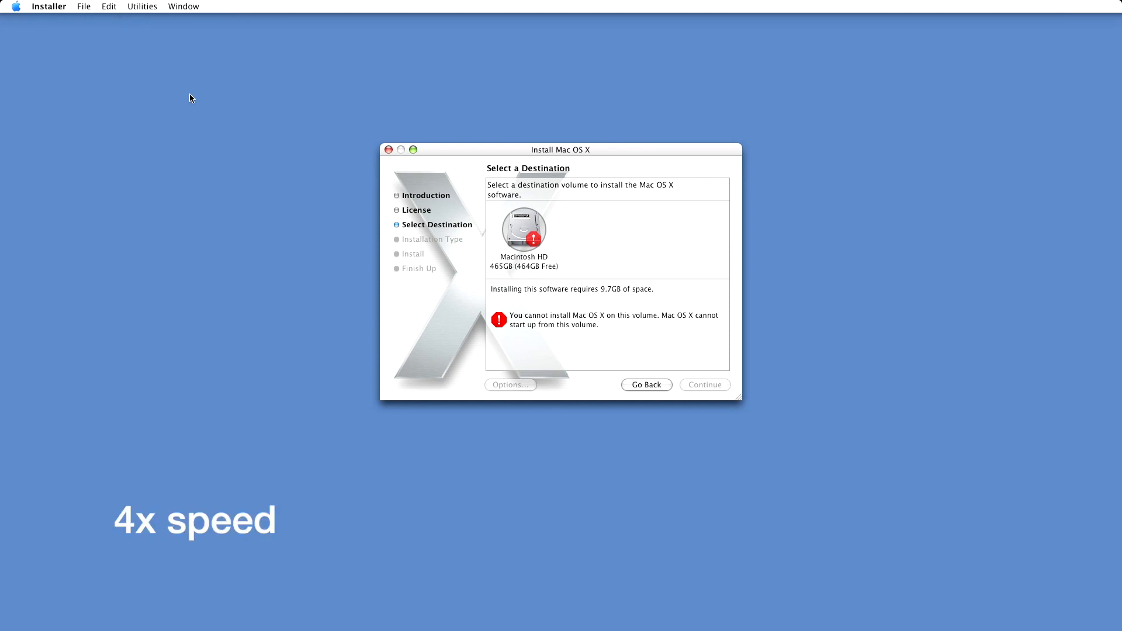
{"action": "left_click", "coordinate": [141, 7]}
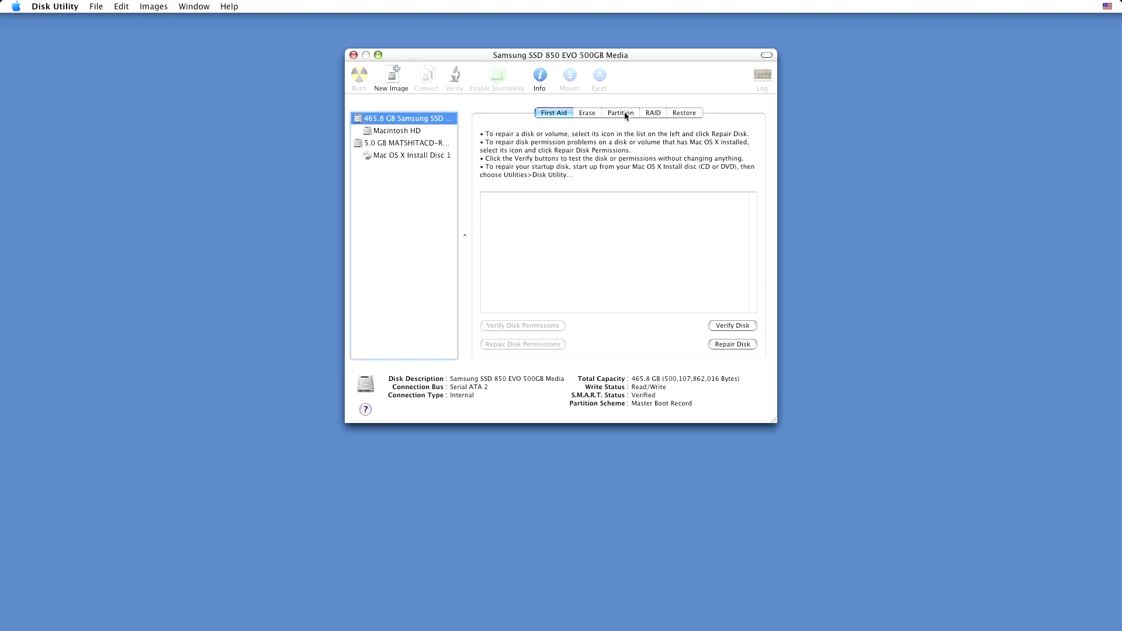
{"action": "left_click", "coordinate": [587, 112]}
{"action": "type", "text": "Macin"}
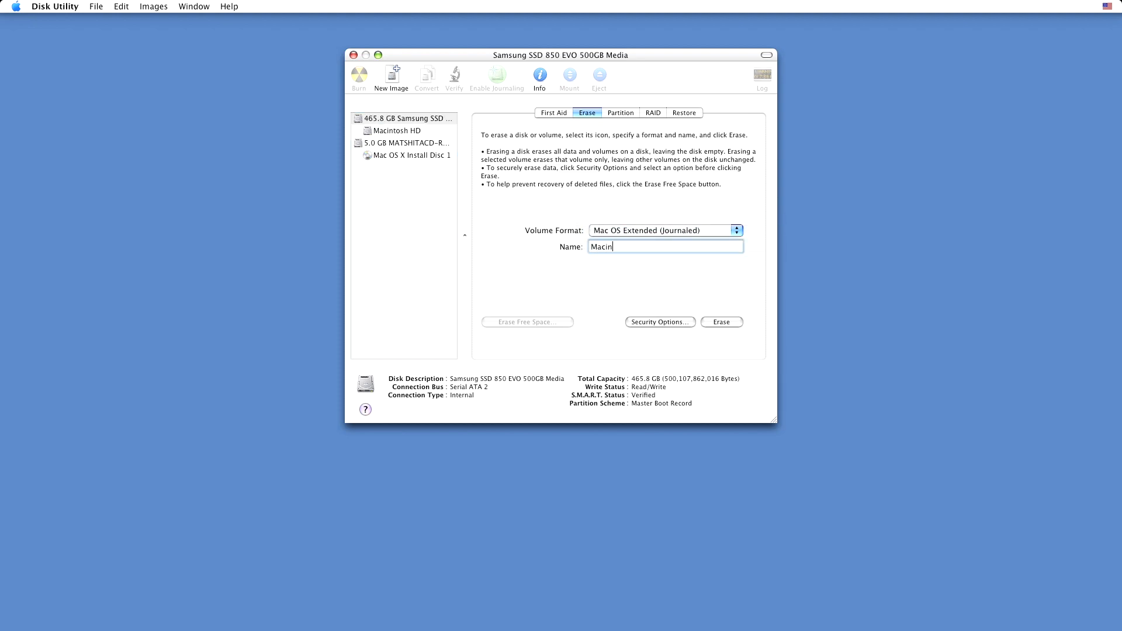
{"action": "type", "text": "tosh HD"}
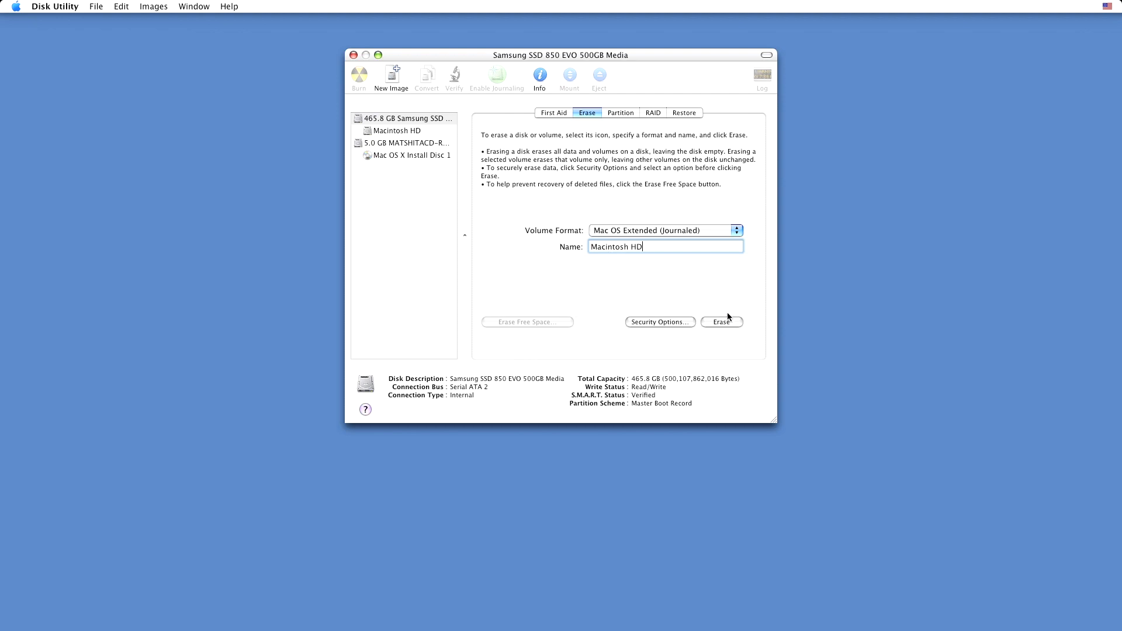
{"action": "left_click", "coordinate": [721, 321]}
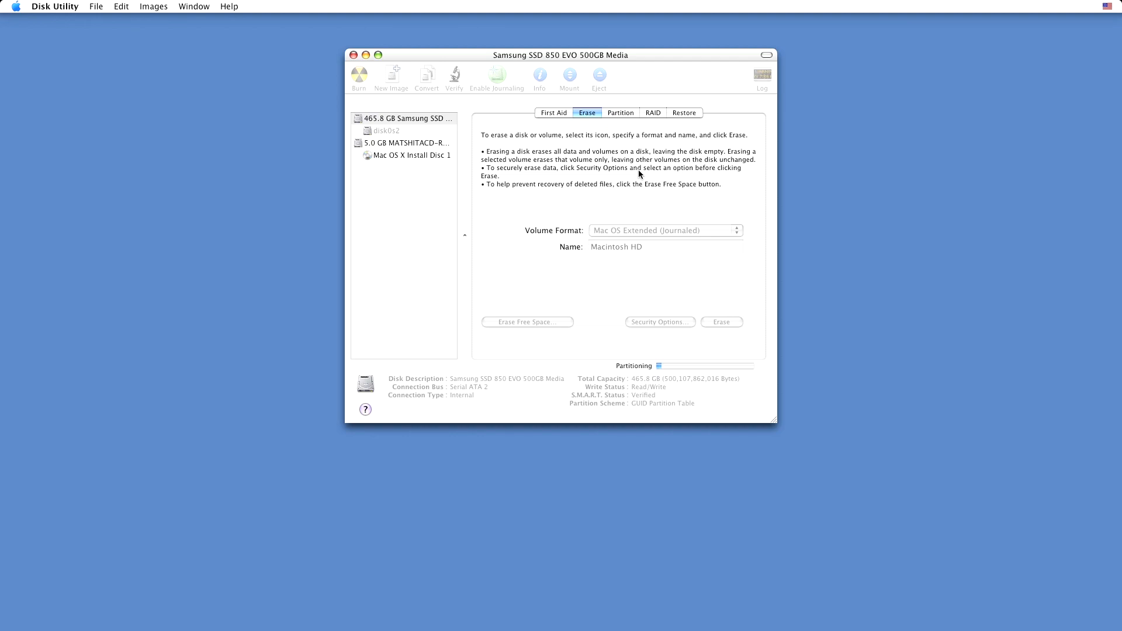
{"action": "left_click", "coordinate": [386, 130]}
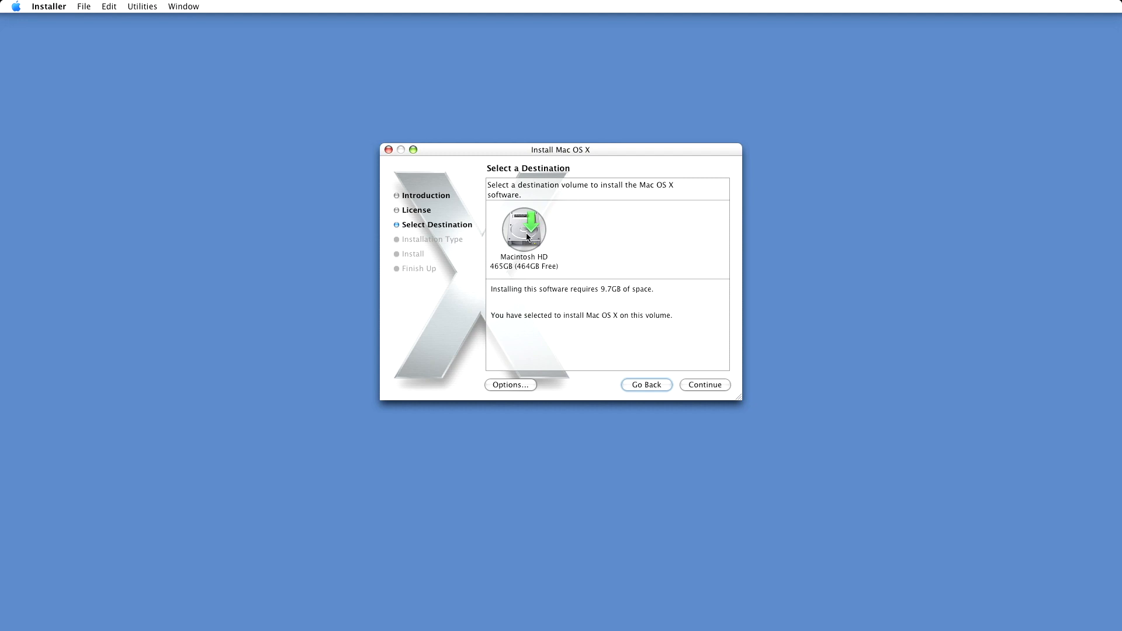
{"action": "mouse_move", "coordinate": [704, 385]}
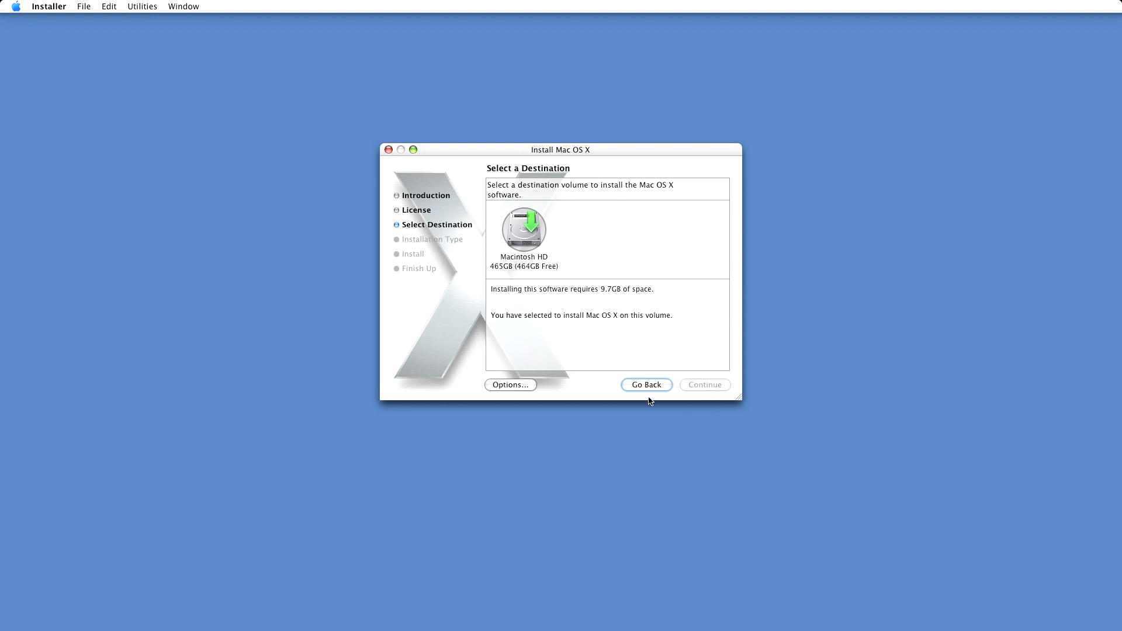
- Continue with the erased Macintosh HD volume to reach Easy Install
{"action": "left_click", "coordinate": [704, 385]}
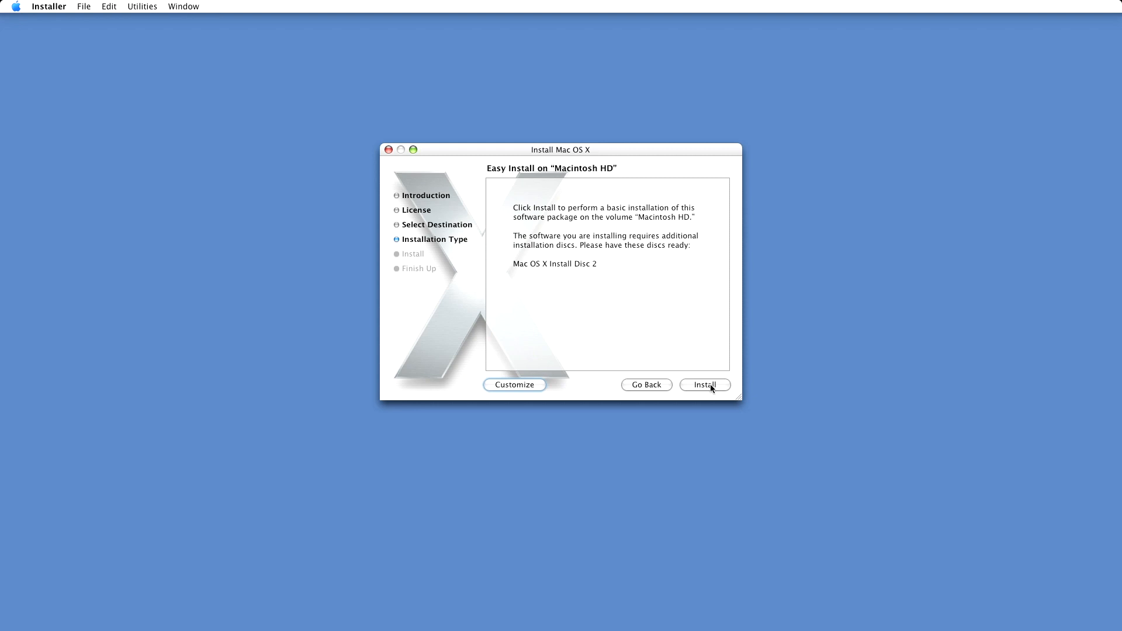
- Start the basic installation on Macintosh HD and respond to the Install Disc 2 prompt
{"action": "left_click", "coordinate": [705, 384]}
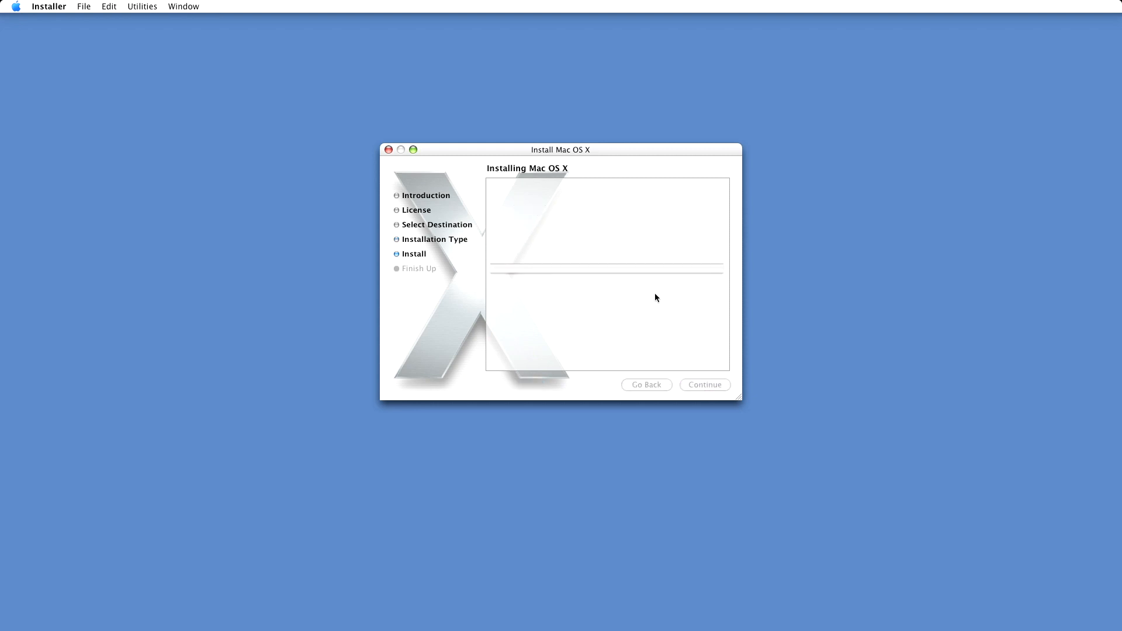
{"action": "mouse_move", "coordinate": [651, 300]}
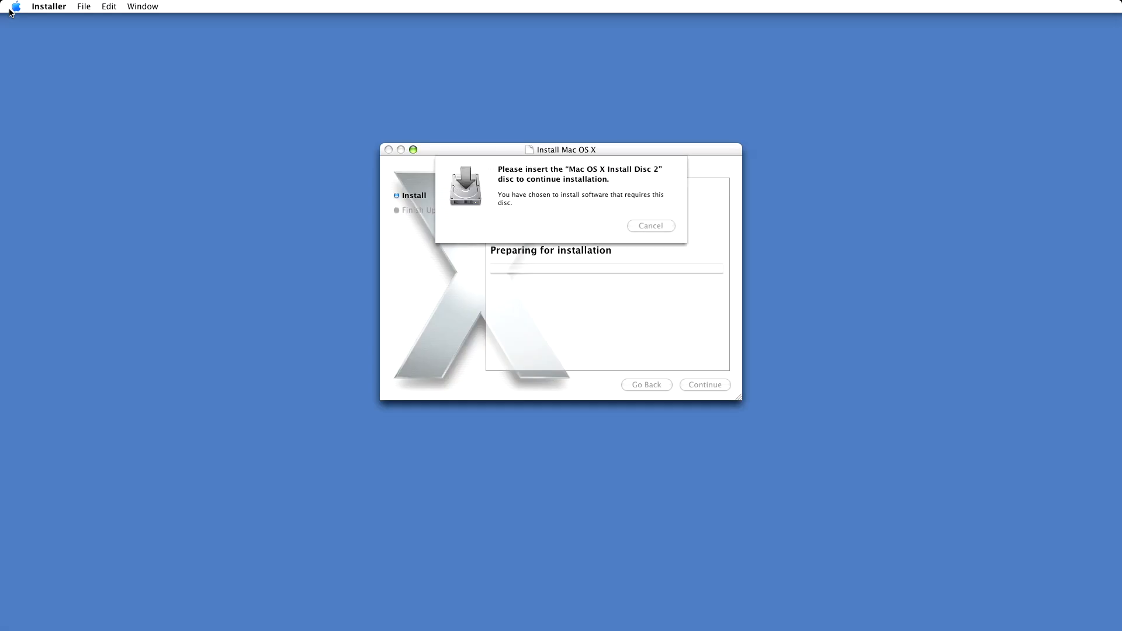
{"action": "left_click", "coordinate": [651, 226]}
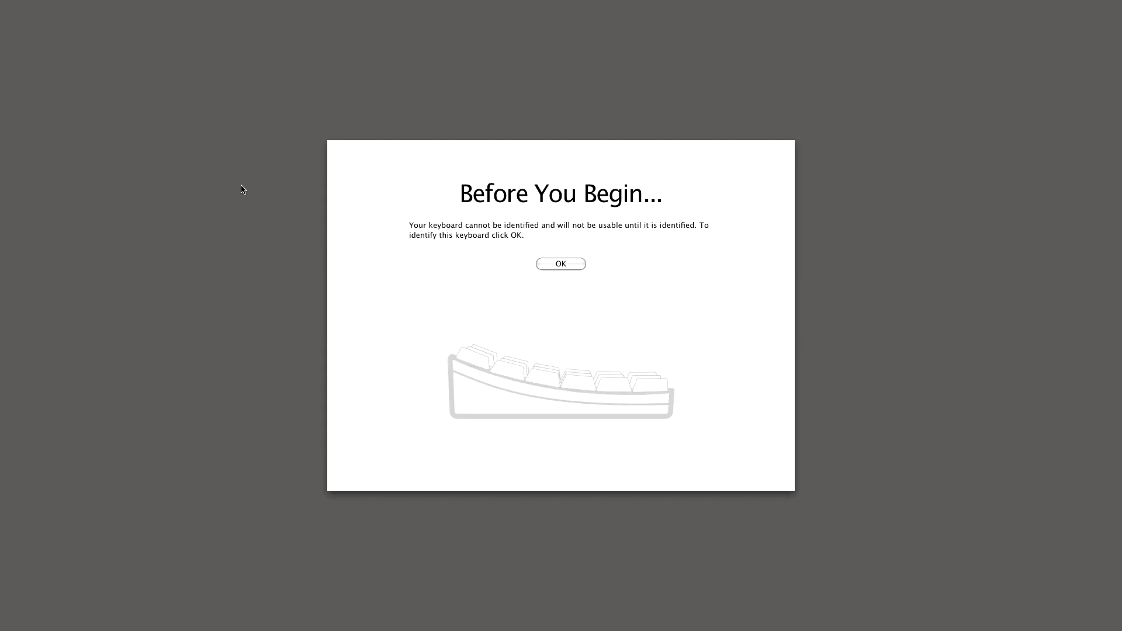
- Identify the keyboard as ANSI, pick United States, transfer nothing and skip registration
{"action": "left_click", "coordinate": [560, 263]}
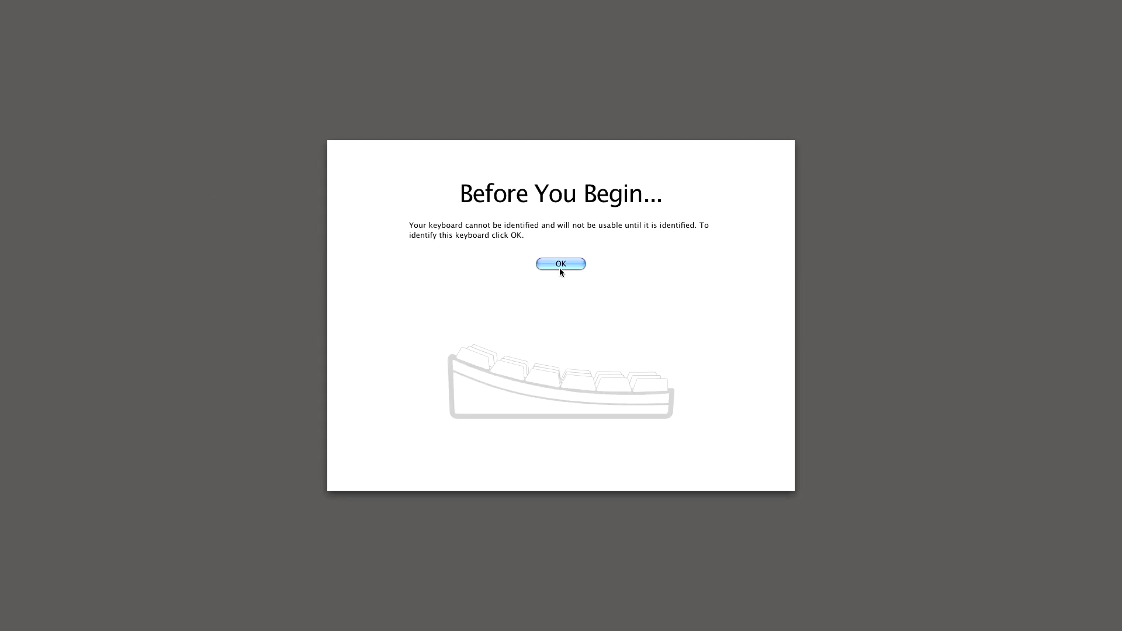
{"action": "left_click", "coordinate": [560, 264]}
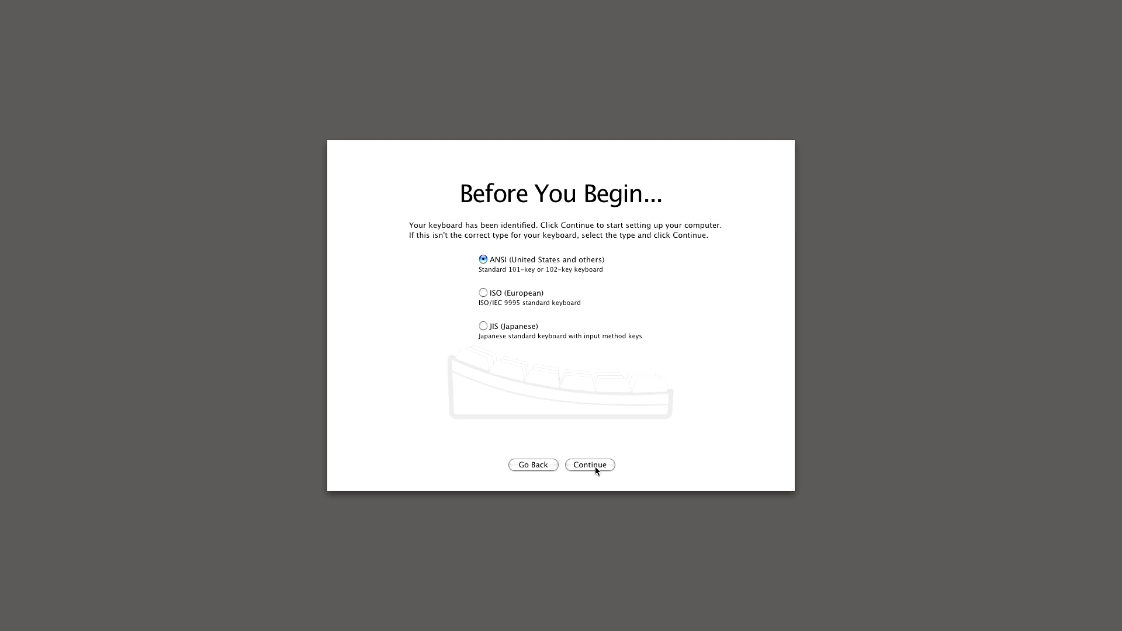
{"action": "left_click", "coordinate": [589, 465]}
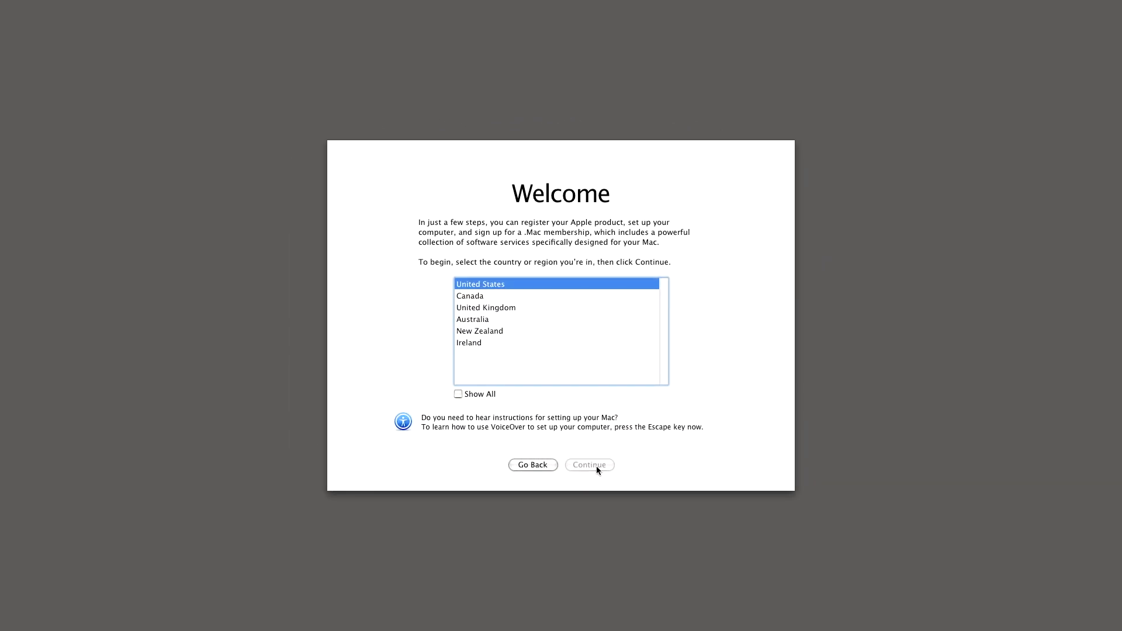
{"action": "left_click", "coordinate": [590, 464]}
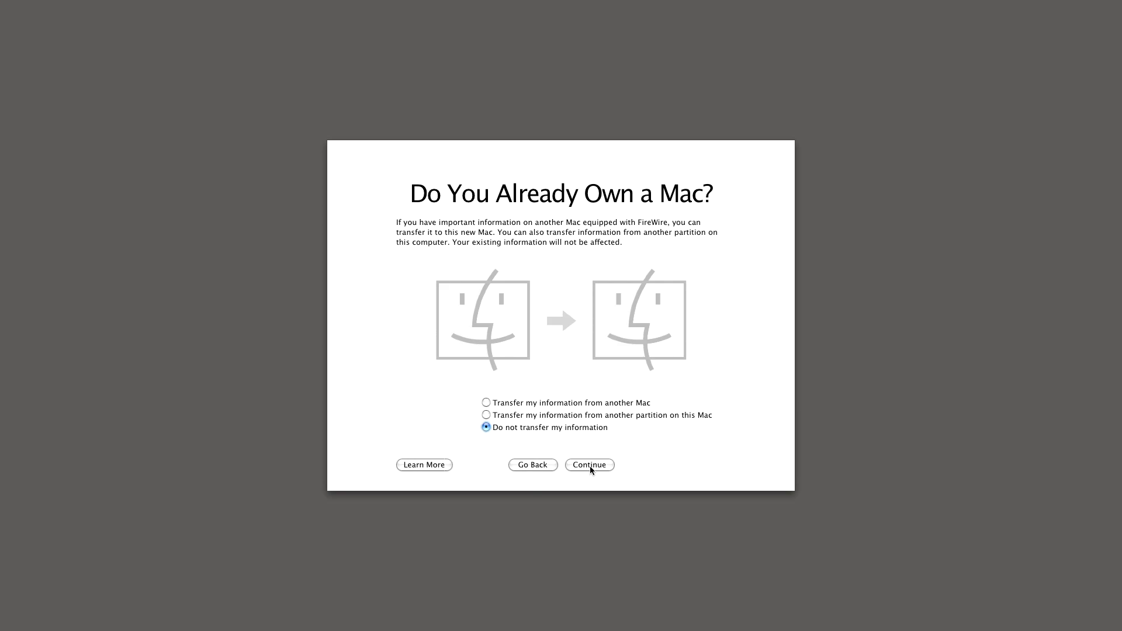
{"action": "left_click", "coordinate": [589, 464]}
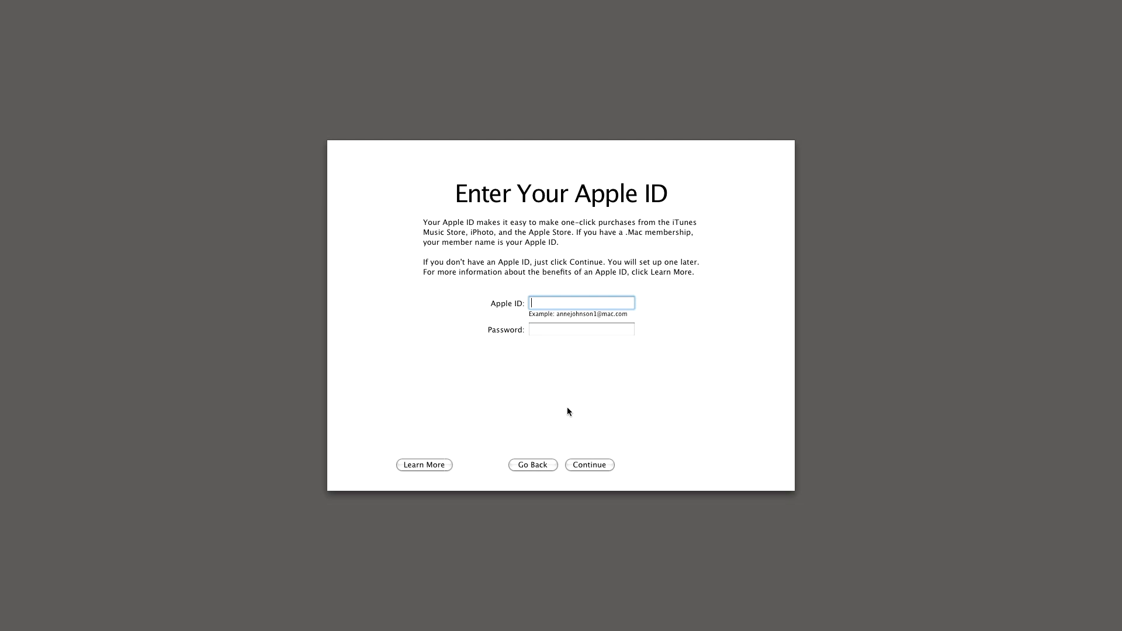
{"action": "left_click", "coordinate": [589, 465]}
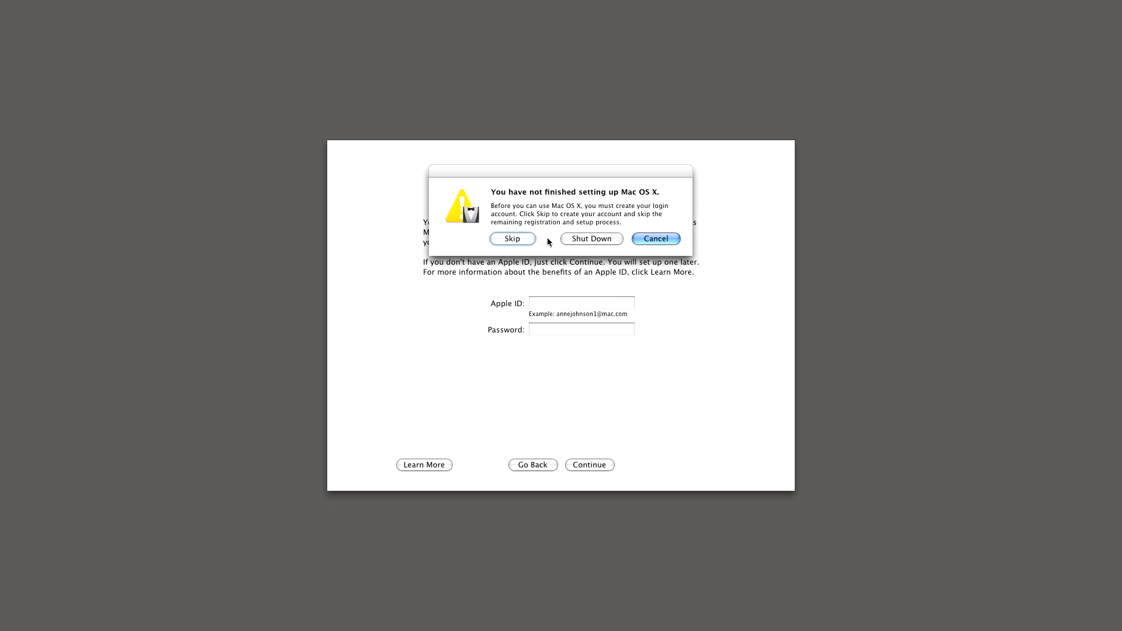
{"action": "left_click", "coordinate": [513, 239]}
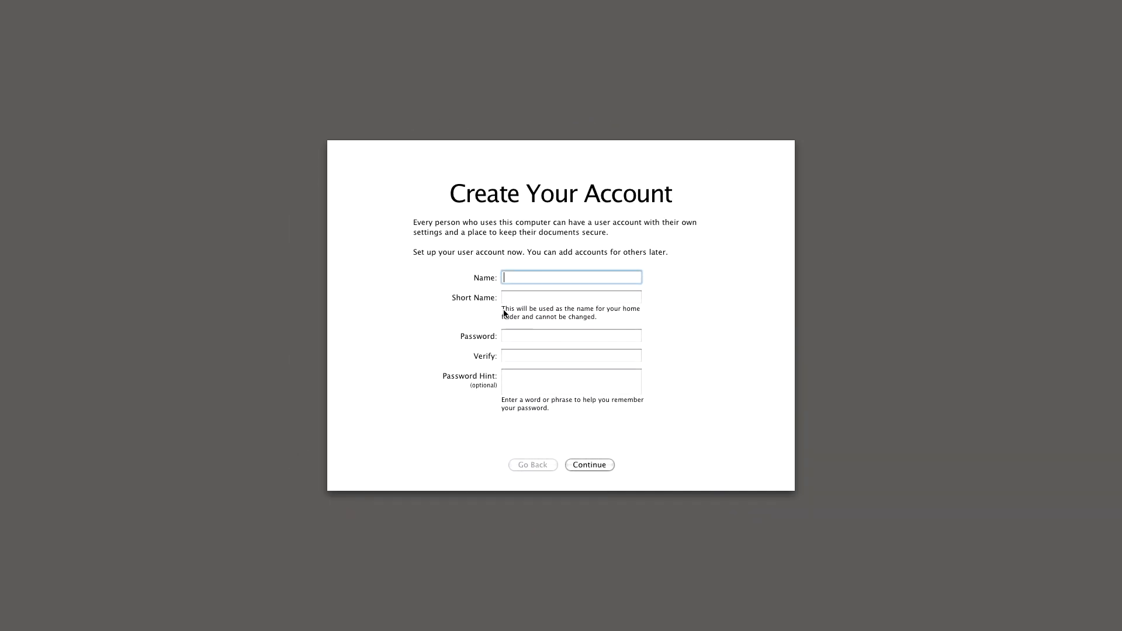
- Create the user account 'rick' with a password
{"action": "type", "text": "rick"}
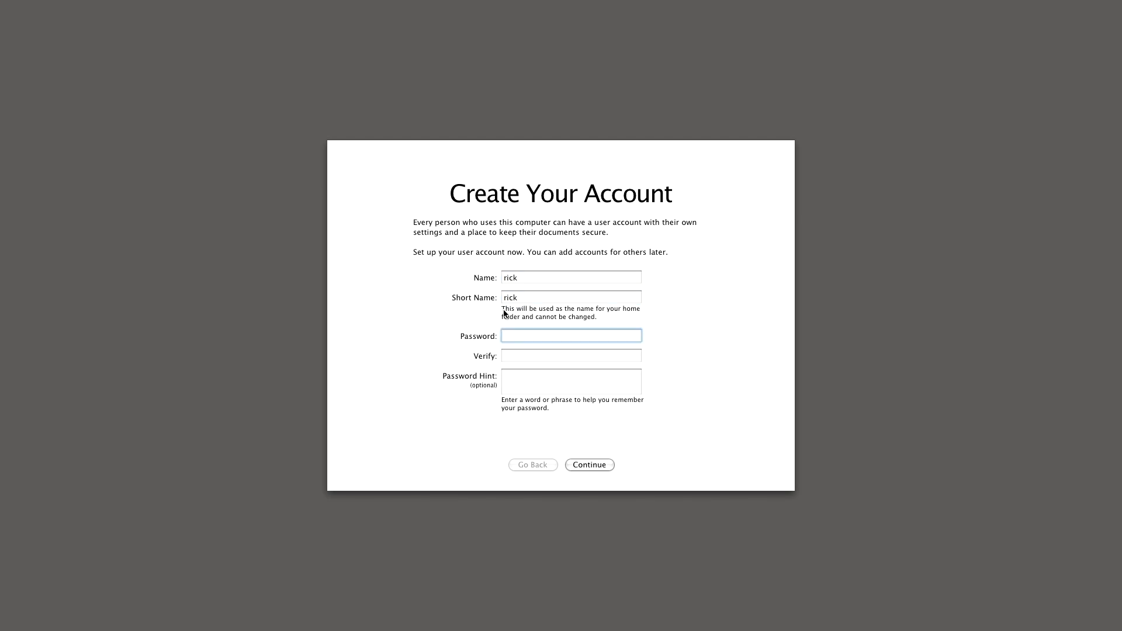
{"action": "left_click", "coordinate": [589, 465]}
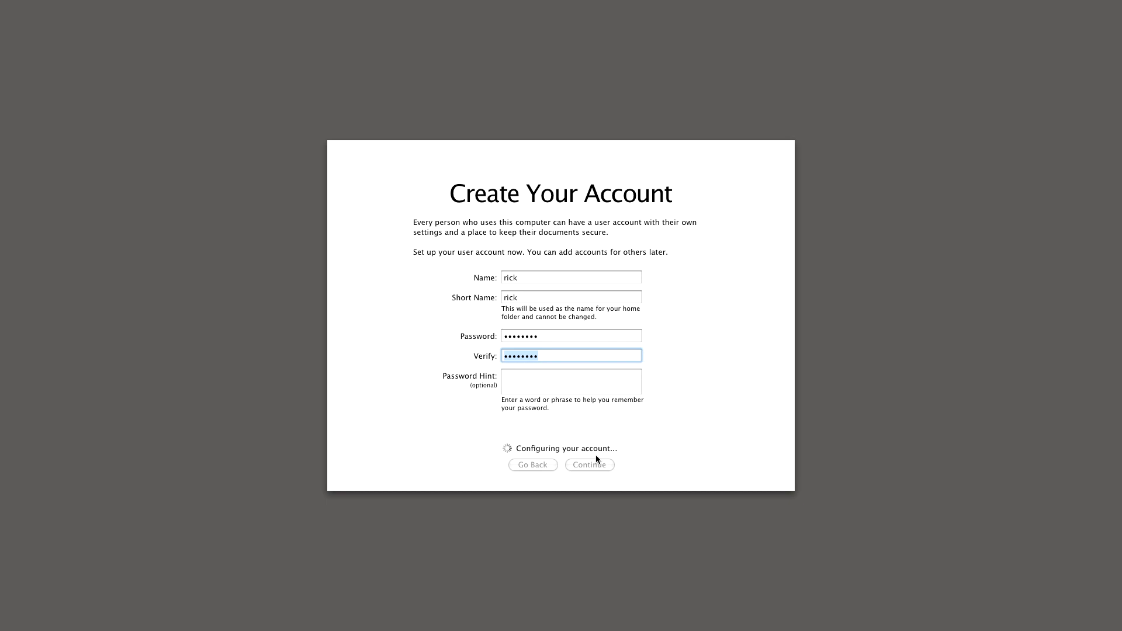
{"action": "left_click", "coordinate": [589, 465]}
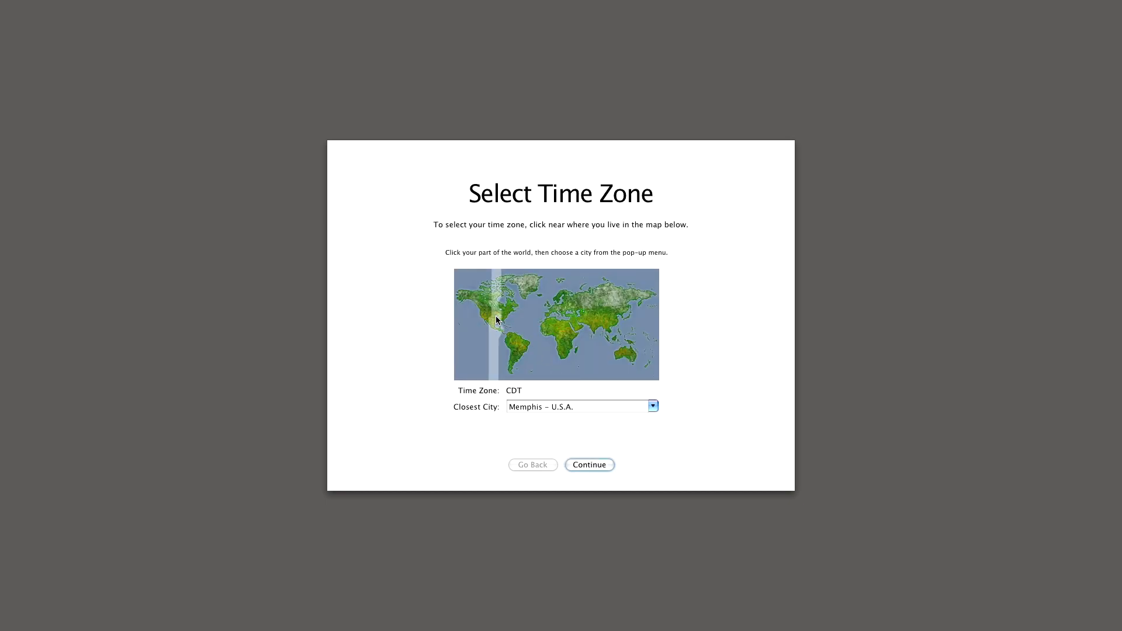
- Set the Minneapolis time zone, accept the date and time, and finish setup
{"action": "left_click", "coordinate": [498, 316]}
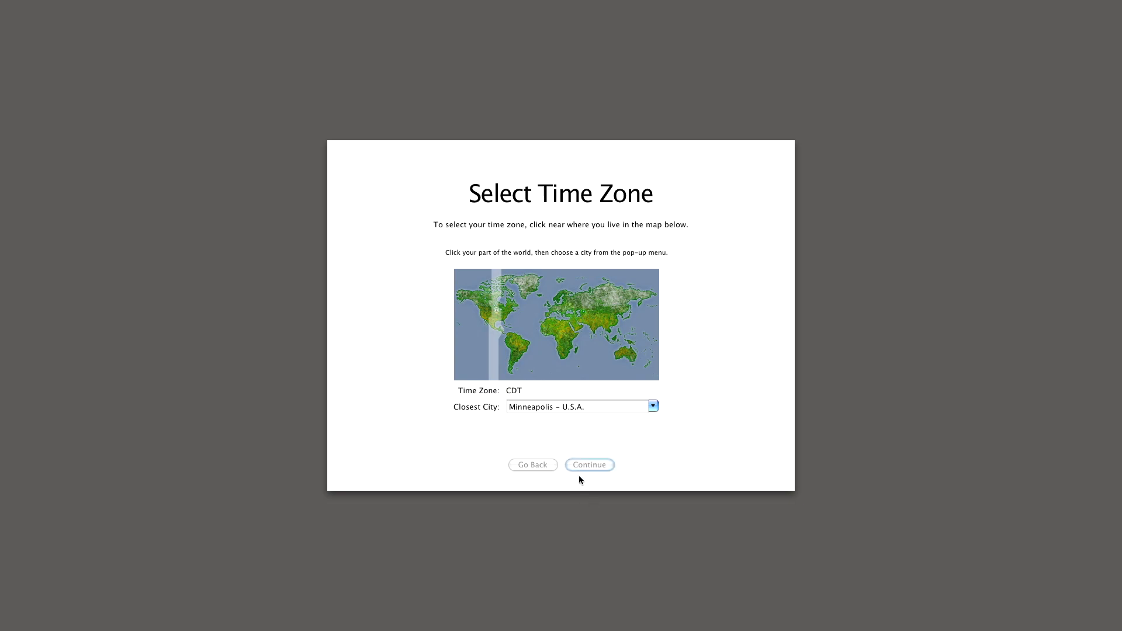
{"action": "left_click", "coordinate": [590, 465]}
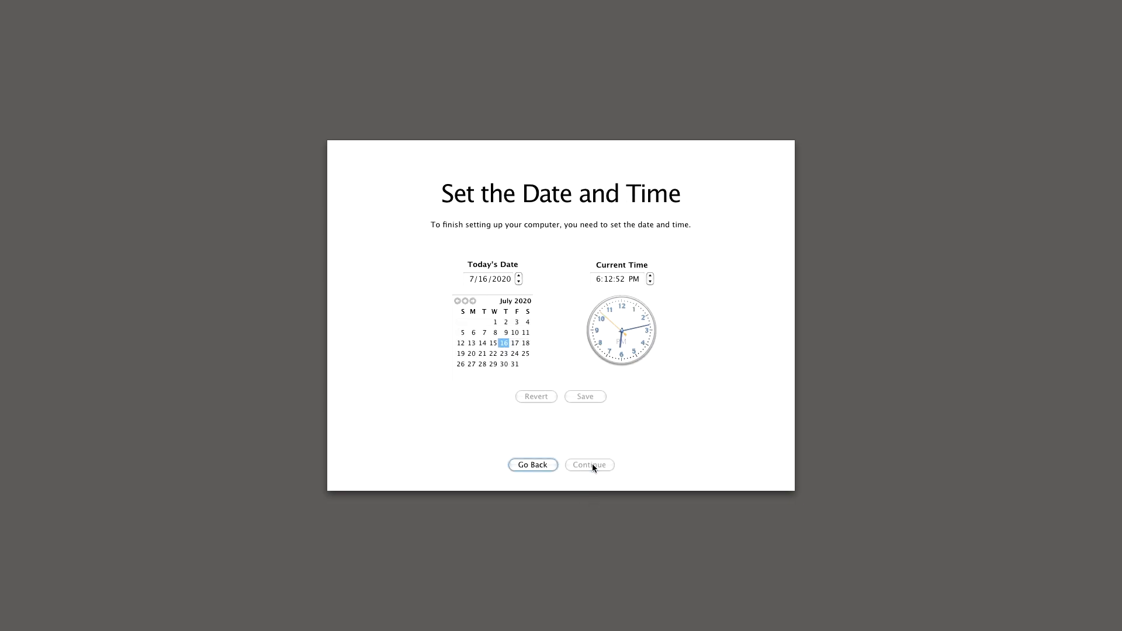
{"action": "left_click", "coordinate": [589, 465]}
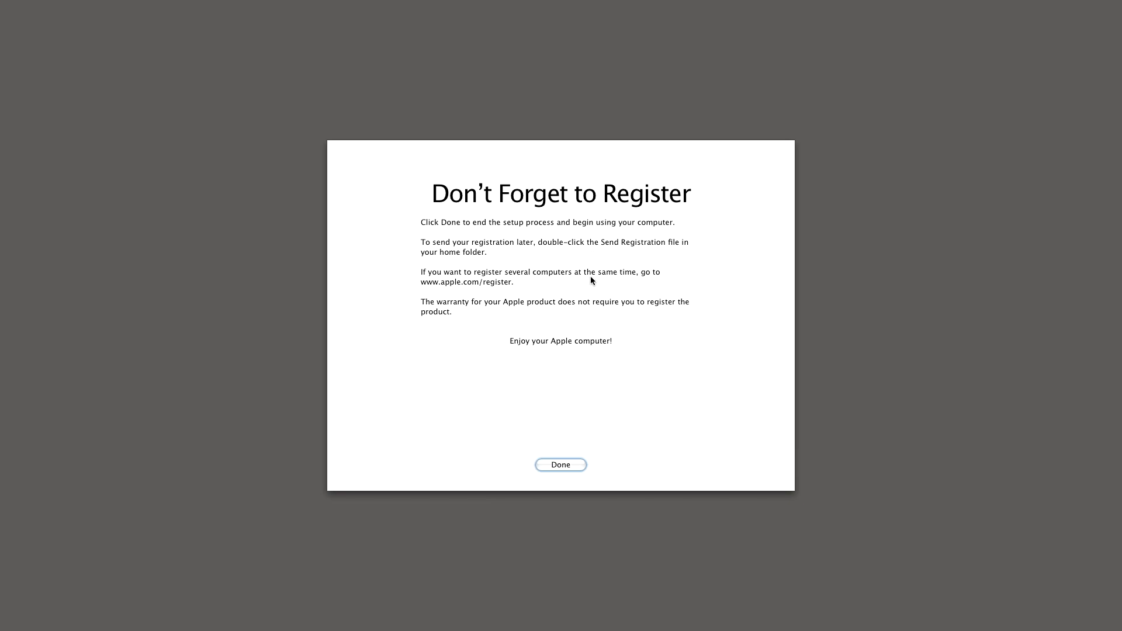
{"action": "left_click", "coordinate": [560, 464]}
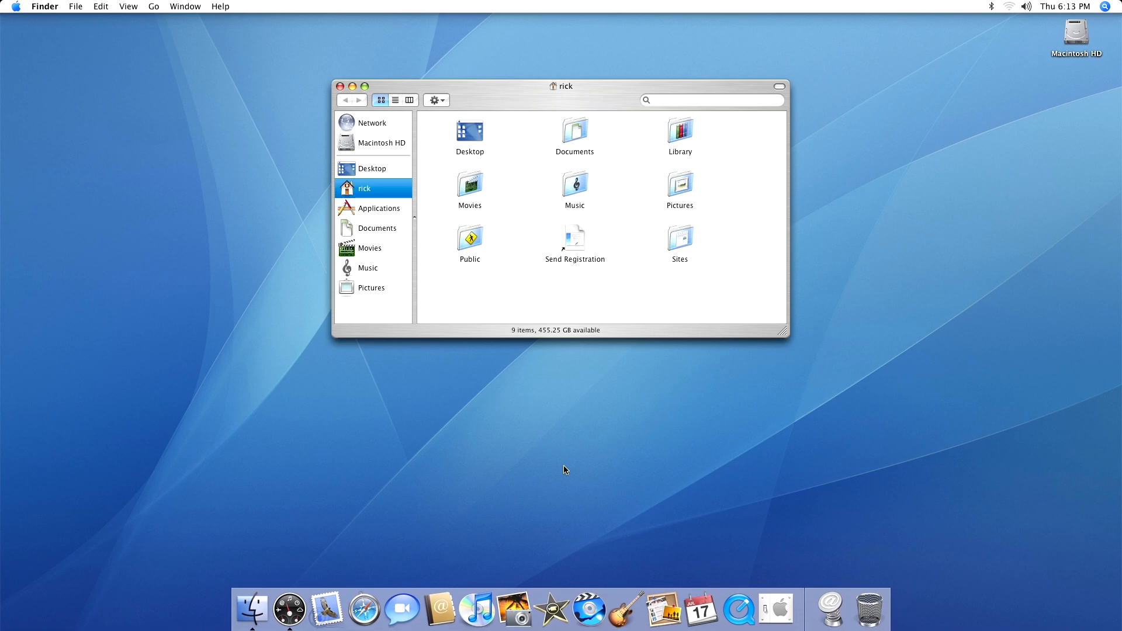
{"action": "mouse_move", "coordinate": [391, 327]}
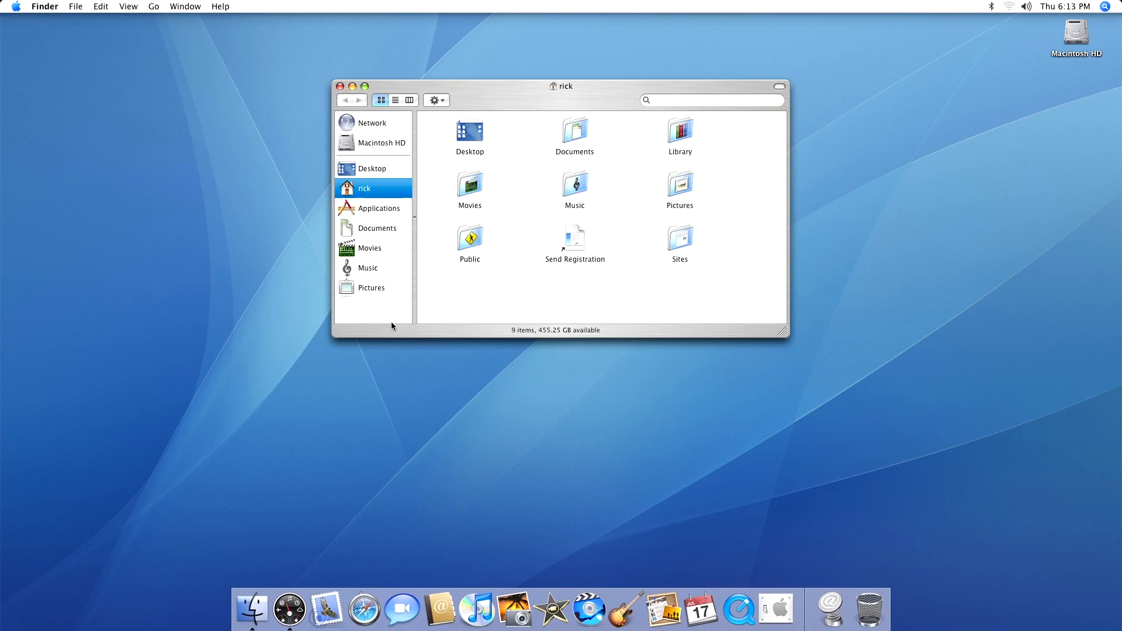
{"action": "left_click", "coordinate": [15, 6]}
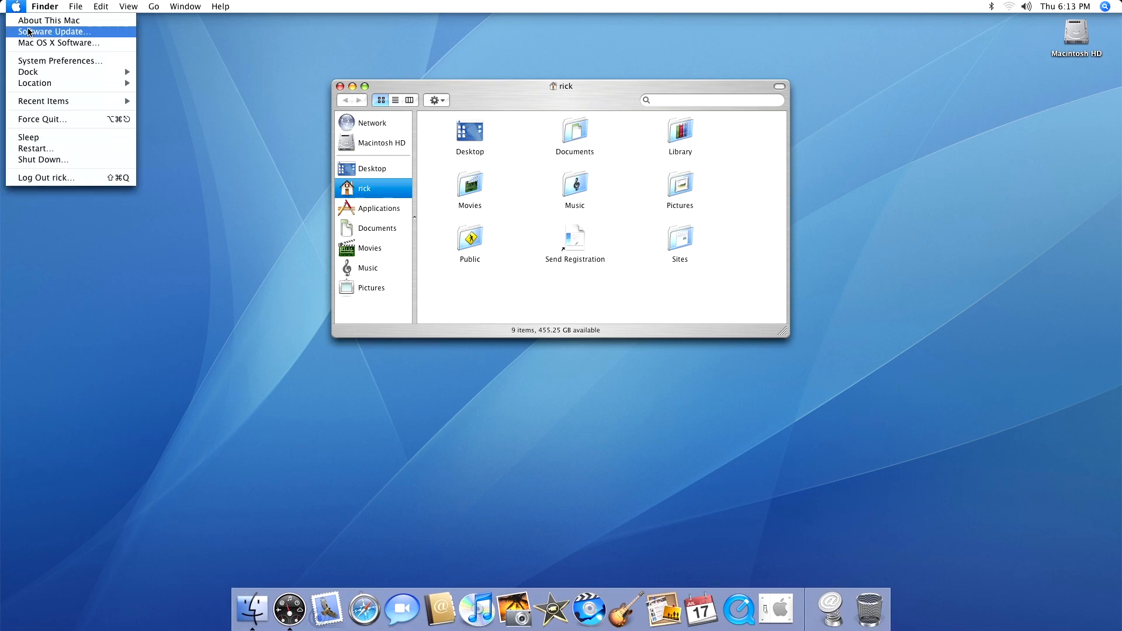
{"action": "left_click", "coordinate": [48, 19]}
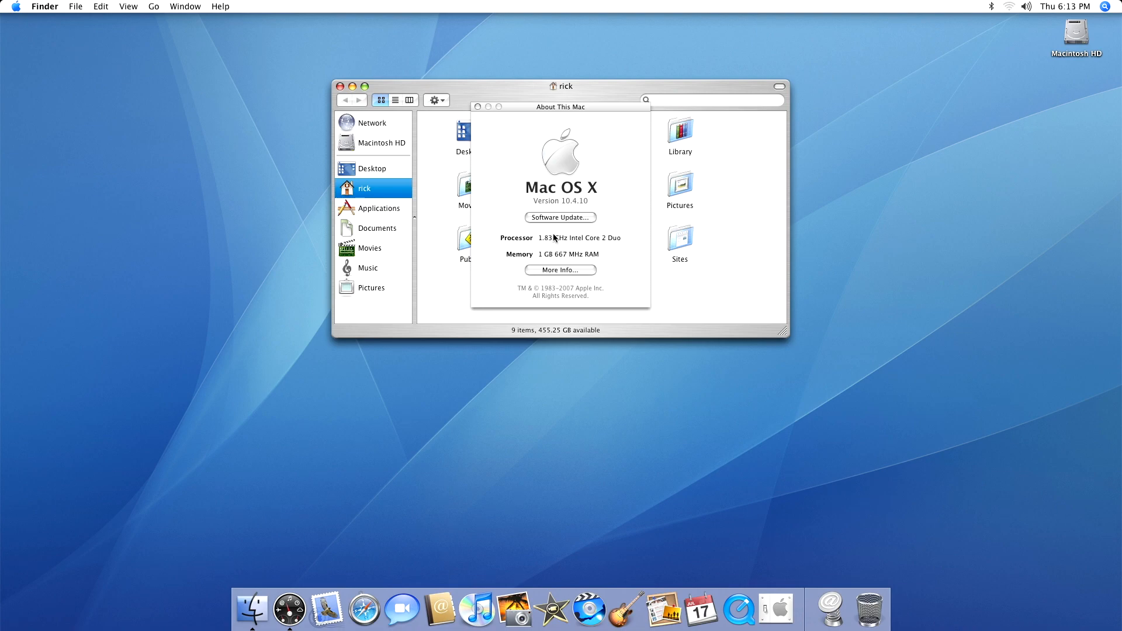
{"action": "left_click", "coordinate": [560, 217]}
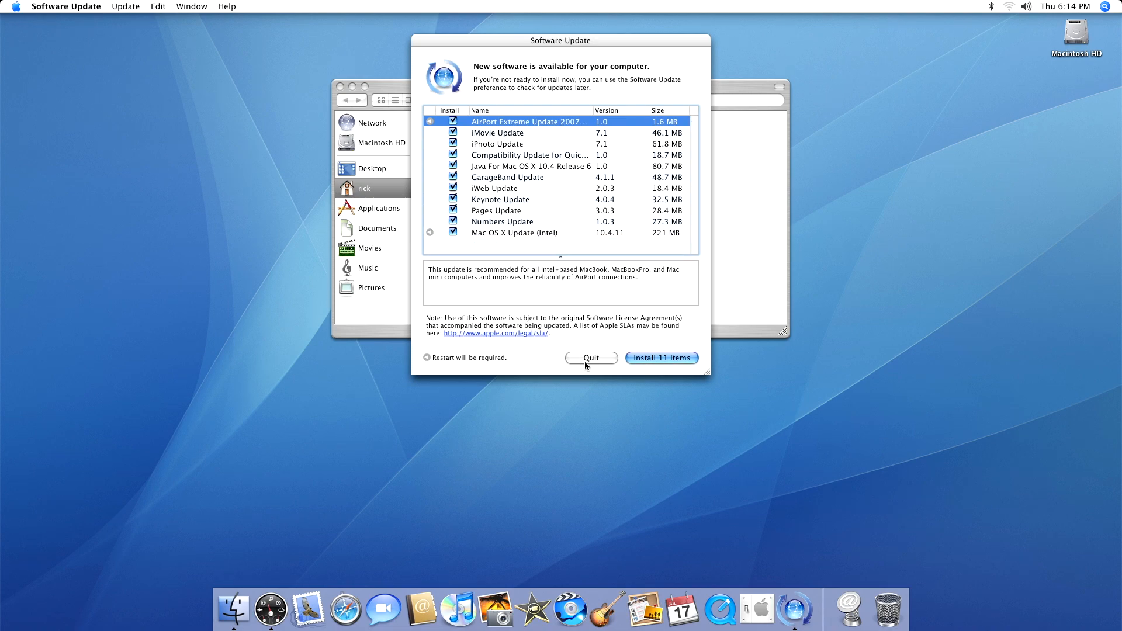
{"action": "left_click", "coordinate": [590, 358]}
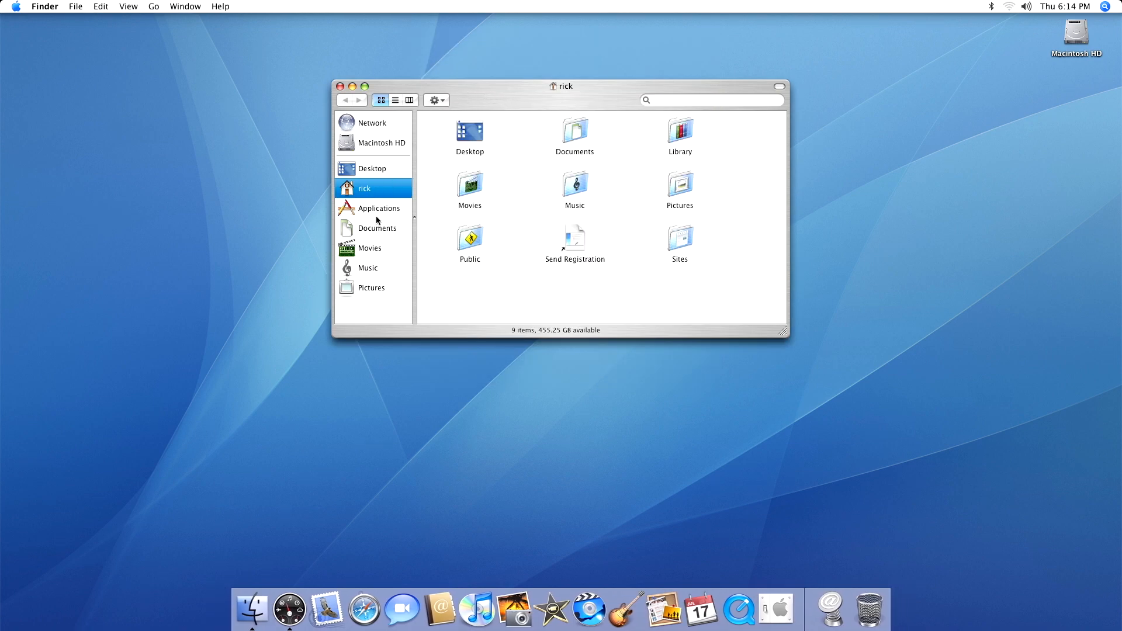
- Open Applications in list view and launch Safari from the list
{"action": "left_click", "coordinate": [379, 208]}
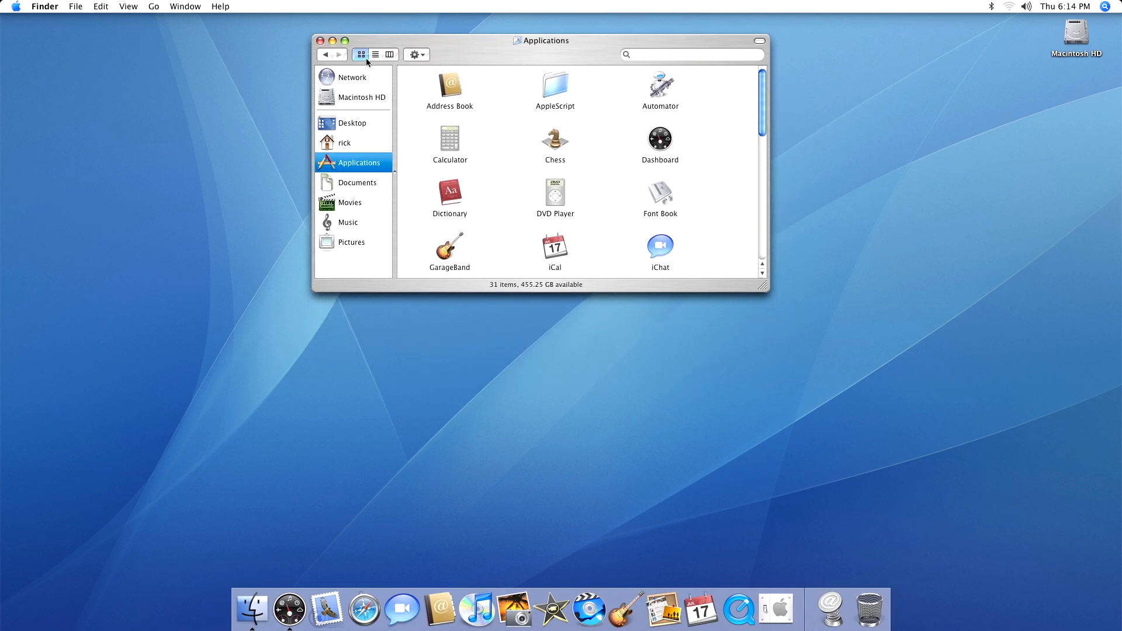
{"action": "left_click", "coordinate": [374, 54]}
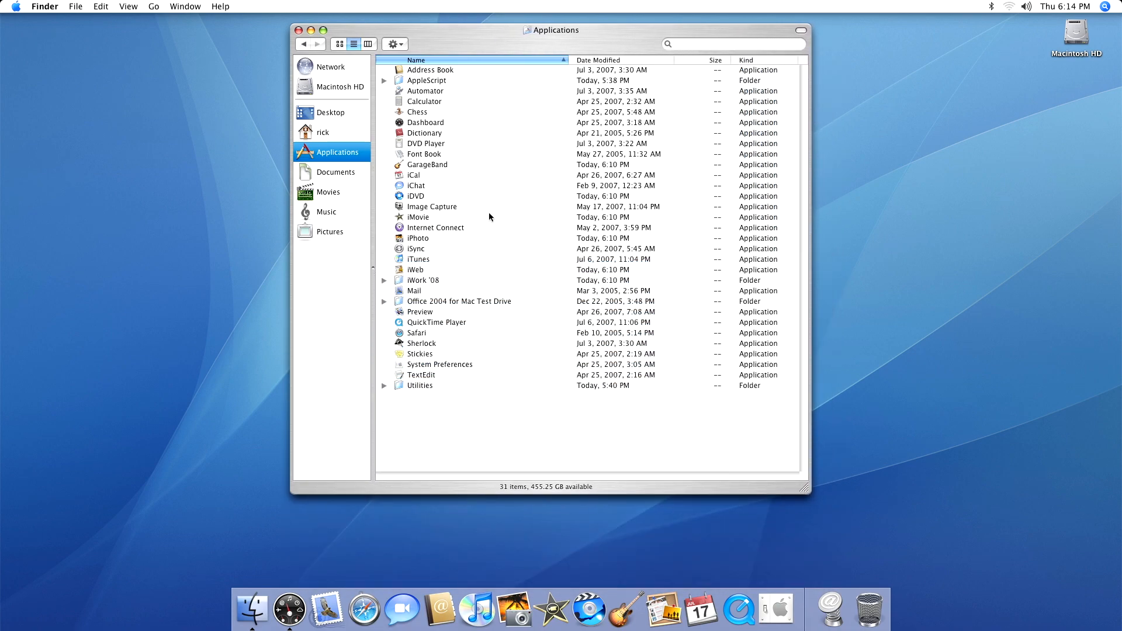
{"action": "mouse_move", "coordinate": [522, 162]}
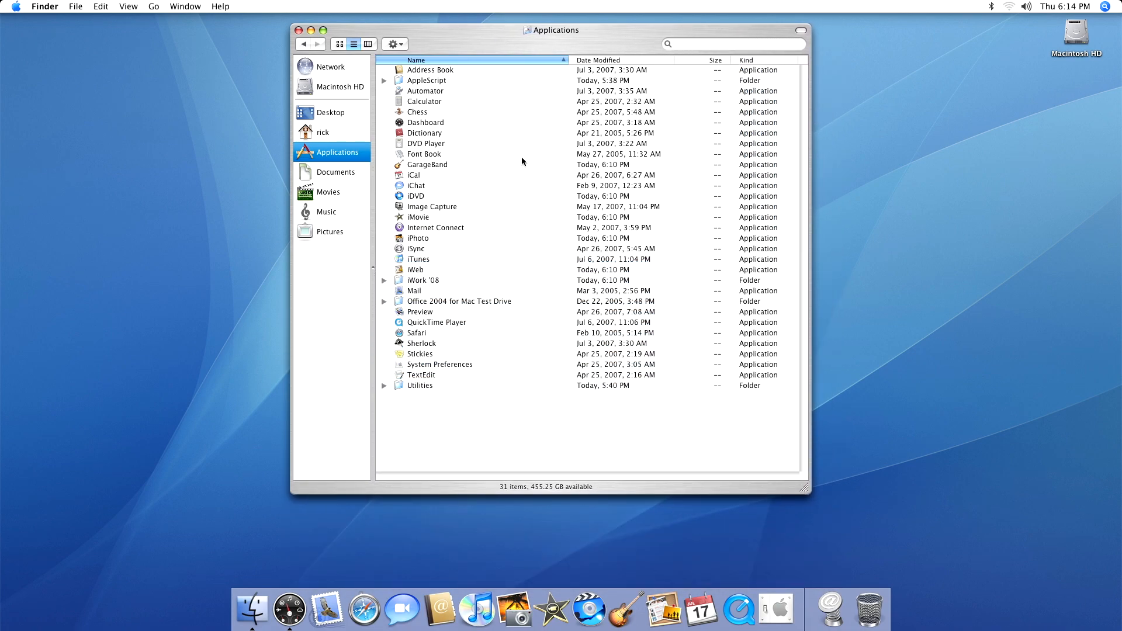
{"action": "mouse_move", "coordinate": [440, 143]}
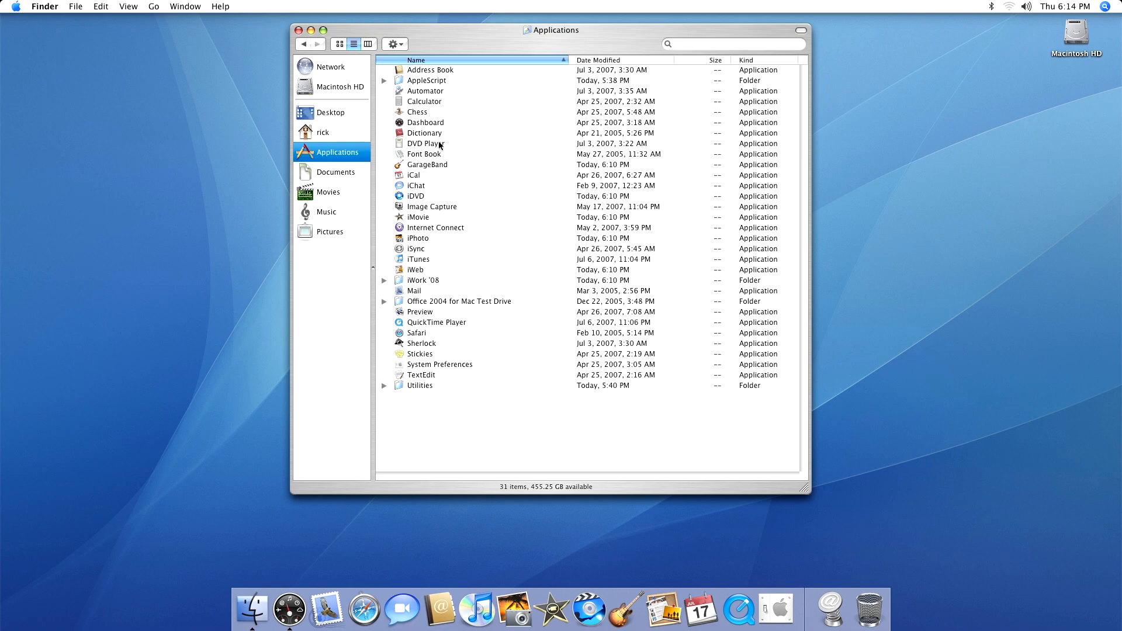
{"action": "mouse_move", "coordinate": [428, 184]}
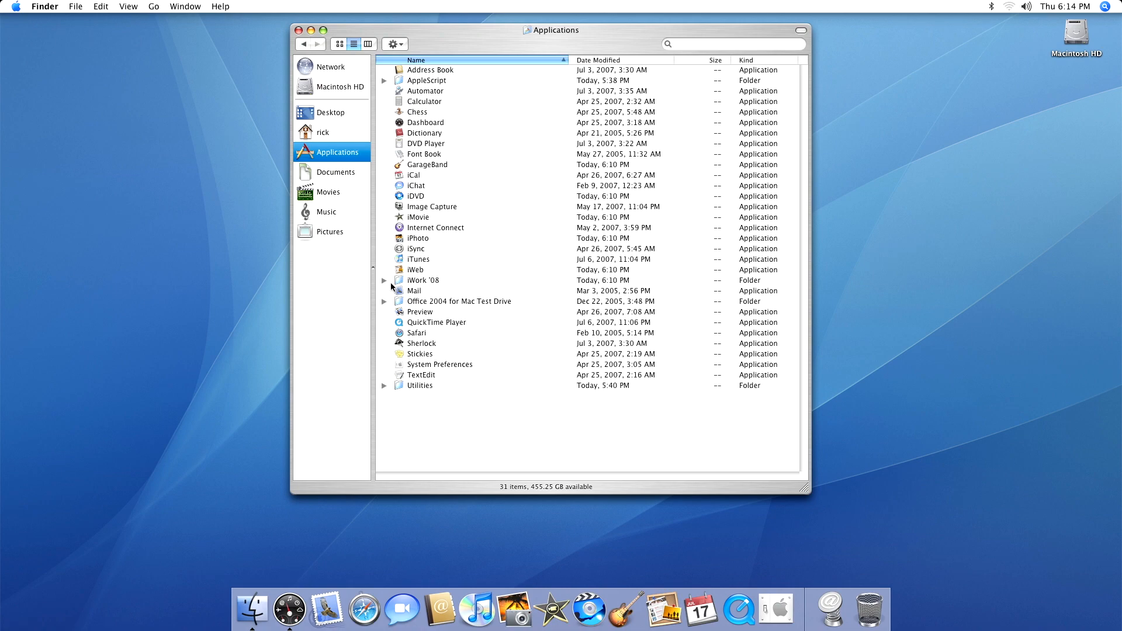
{"action": "left_click", "coordinate": [385, 280]}
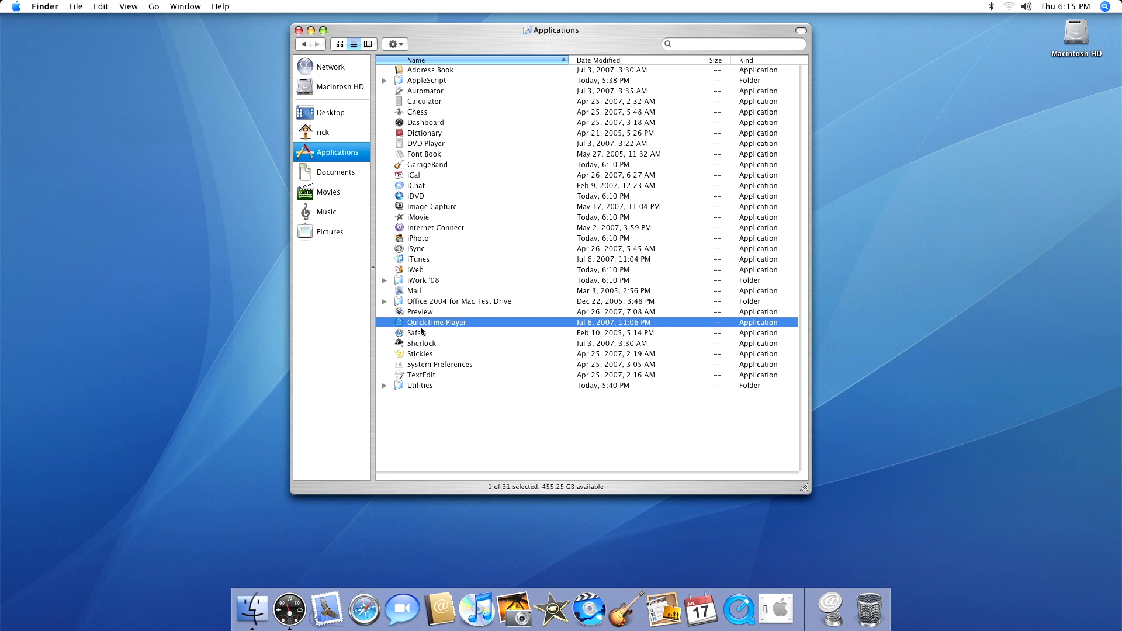
{"action": "left_click", "coordinate": [364, 610]}
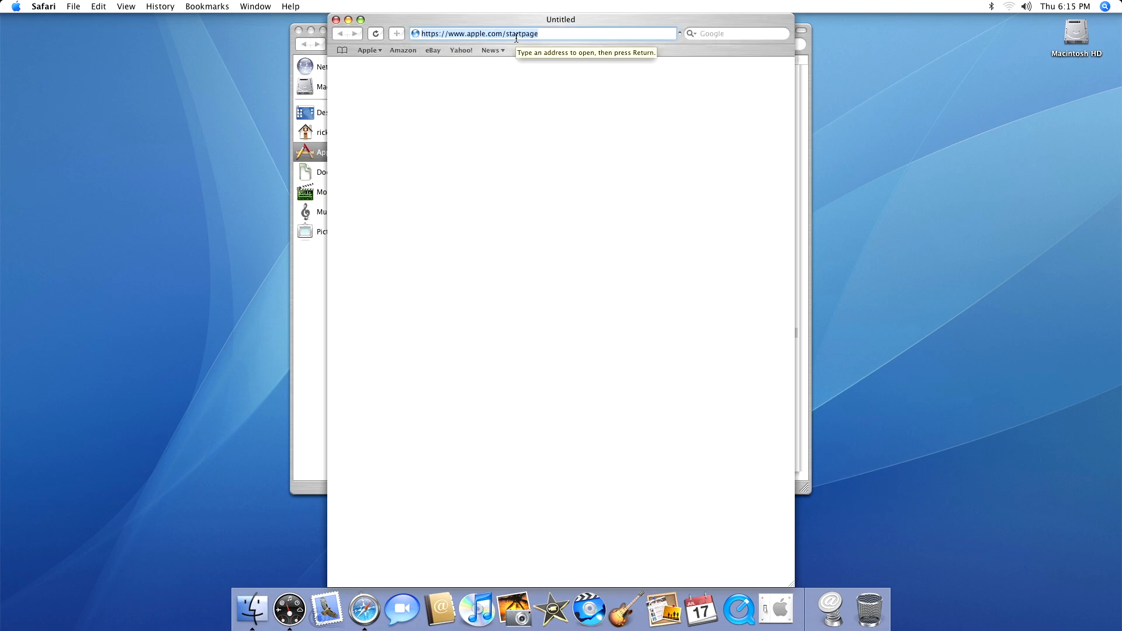
- Try rickmakes.com, then load google.com past the certificate warning and return to Finder
{"action": "type", "text": "rickmakes."}
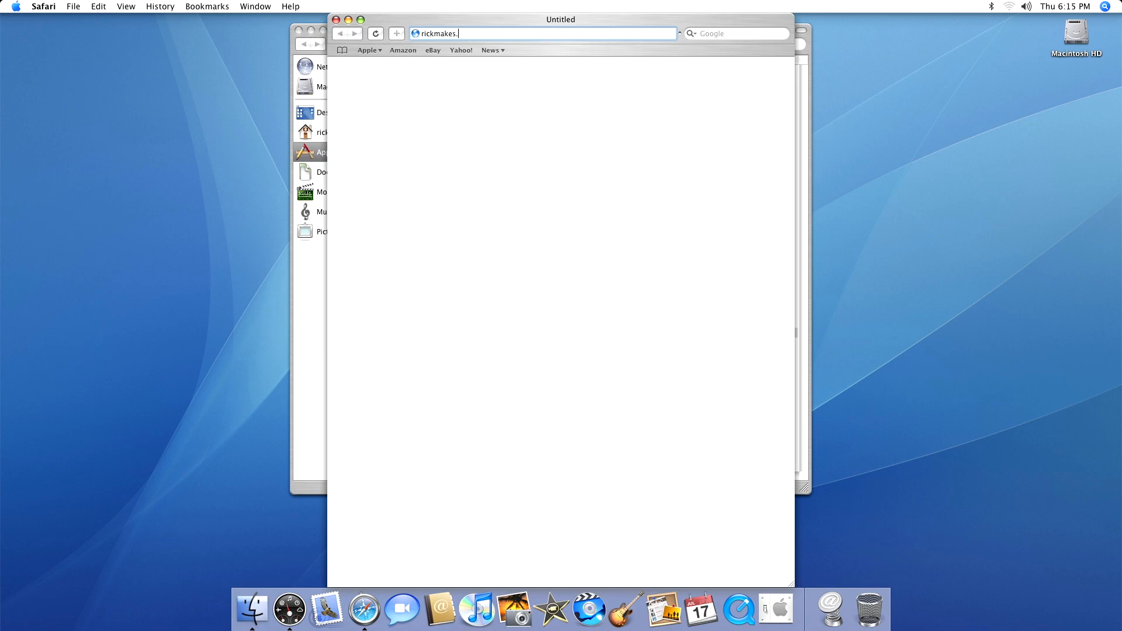
{"action": "key", "text": "Return"}
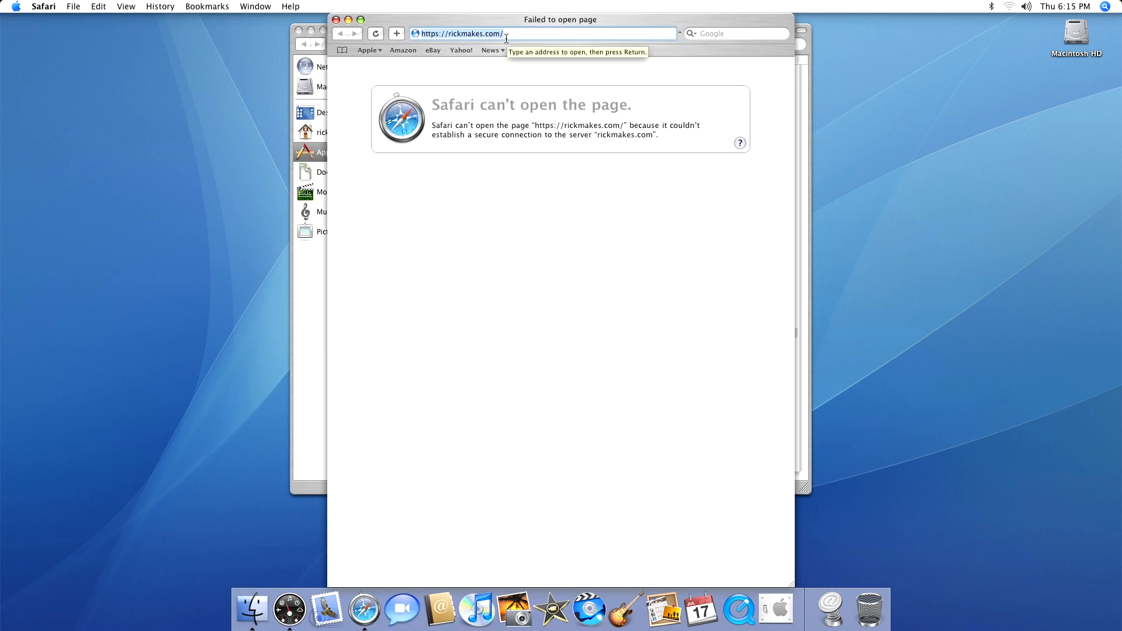
{"action": "type", "text": "goo"}
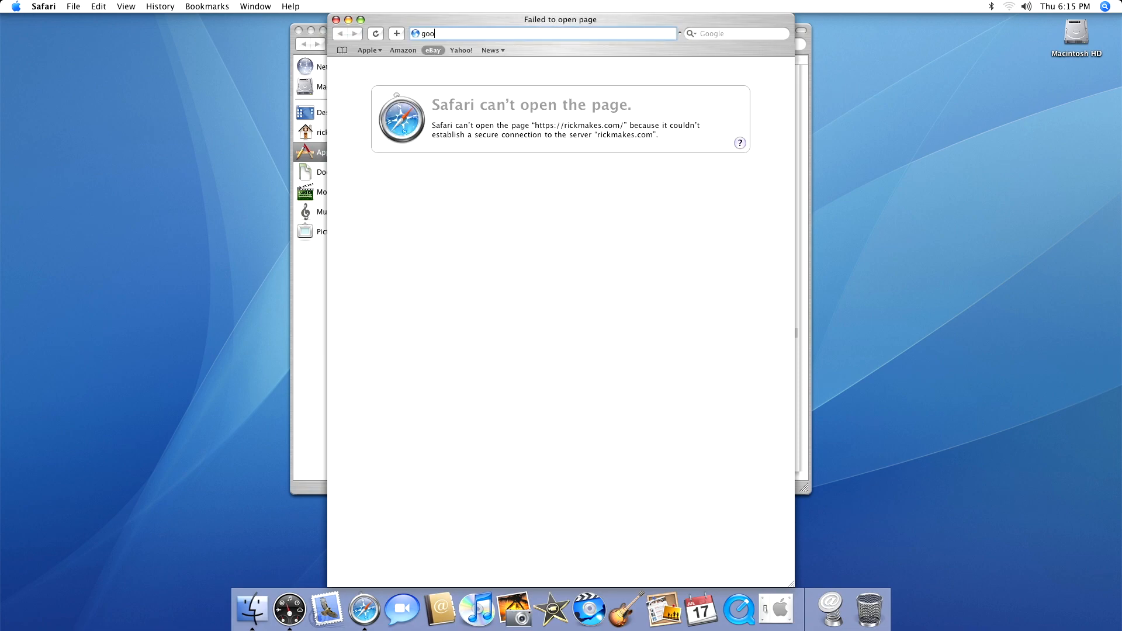
{"action": "key", "text": "Return"}
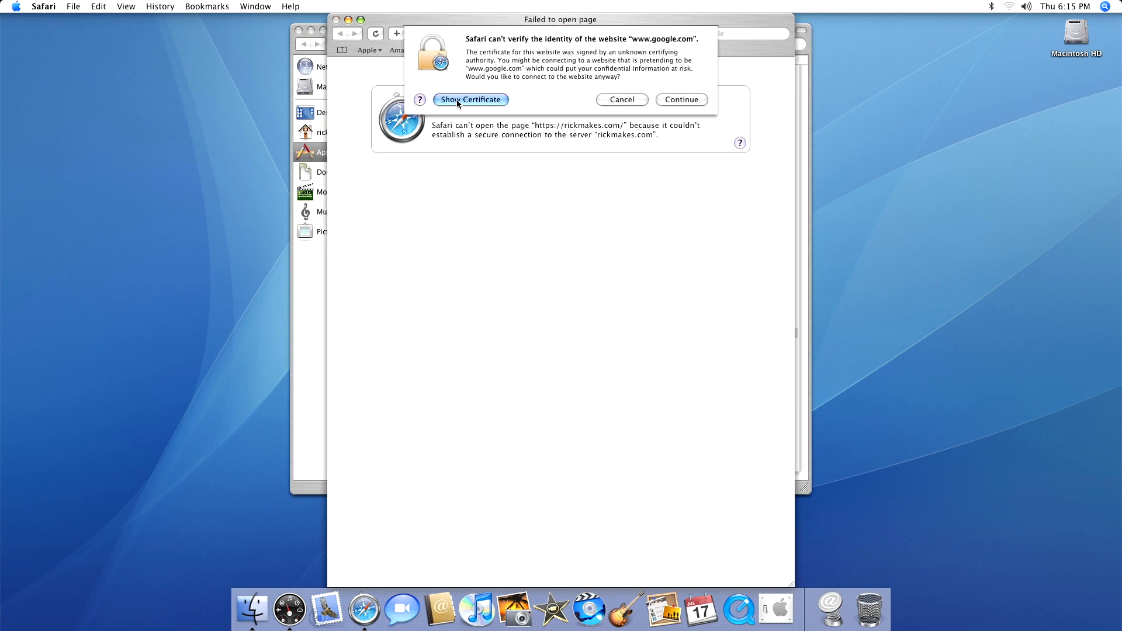
{"action": "left_click", "coordinate": [681, 99]}
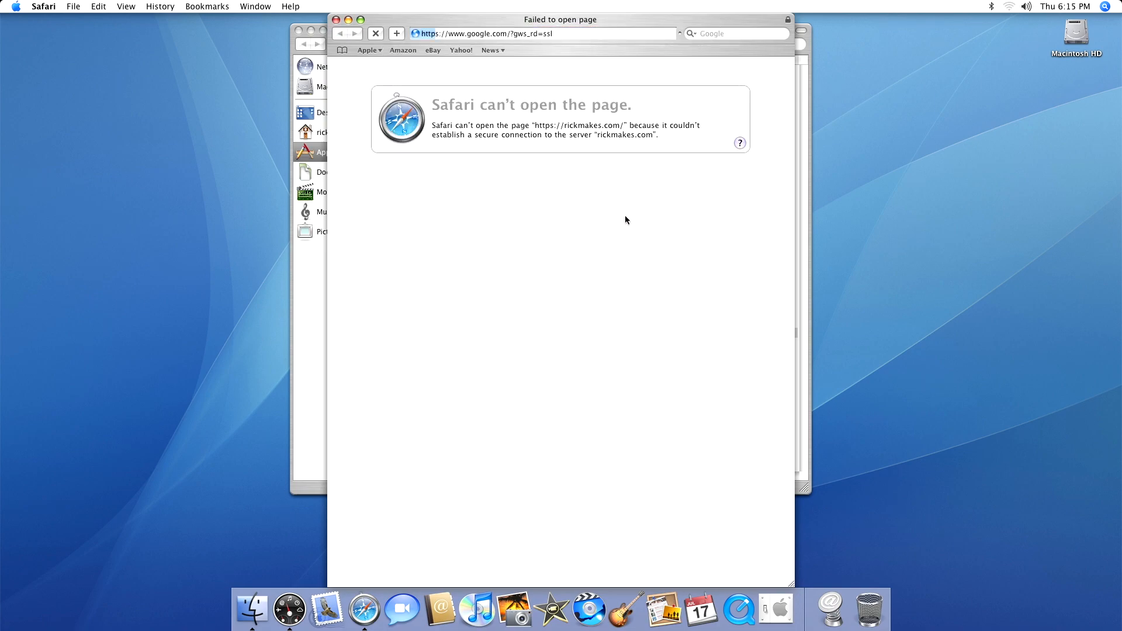
{"action": "left_click", "coordinate": [375, 34]}
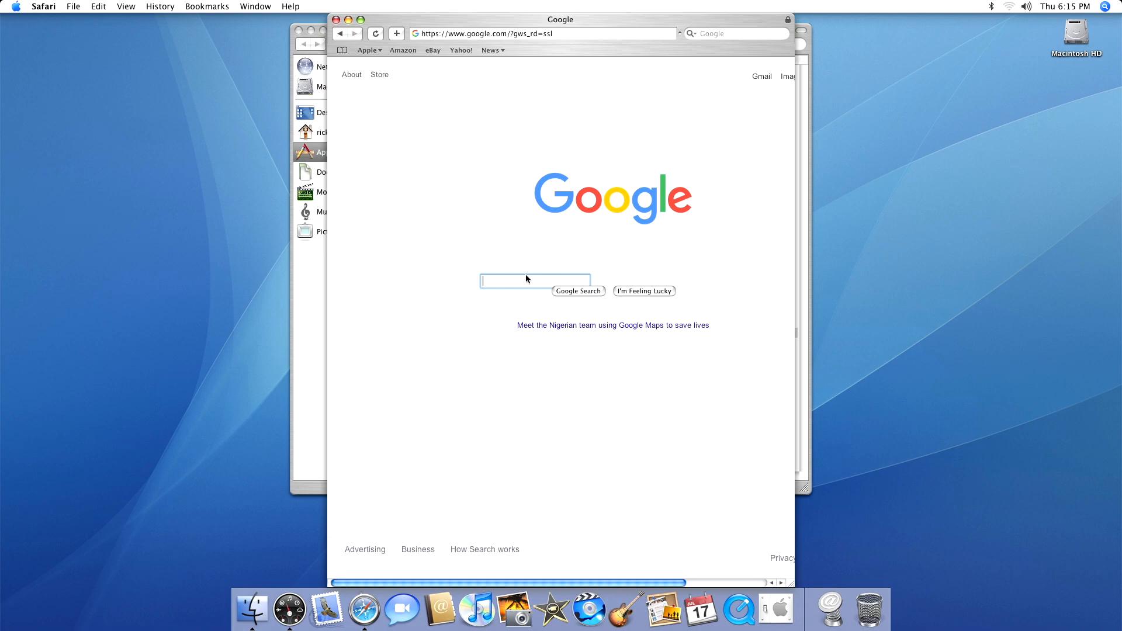
{"action": "left_click", "coordinate": [15, 7]}
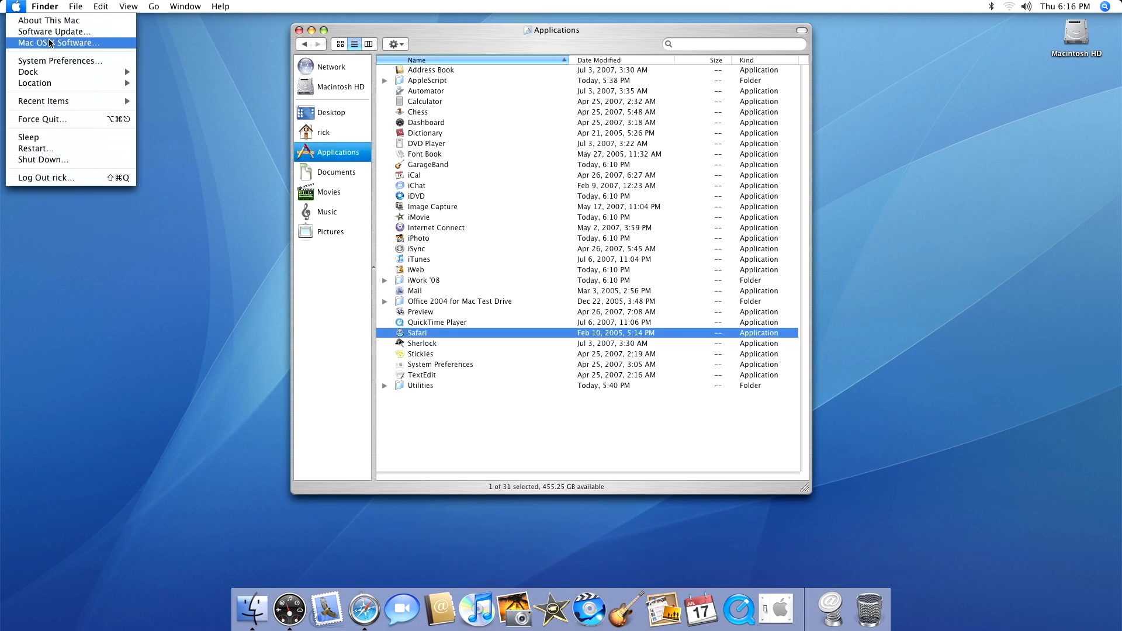
{"action": "mouse_move", "coordinate": [54, 31]}
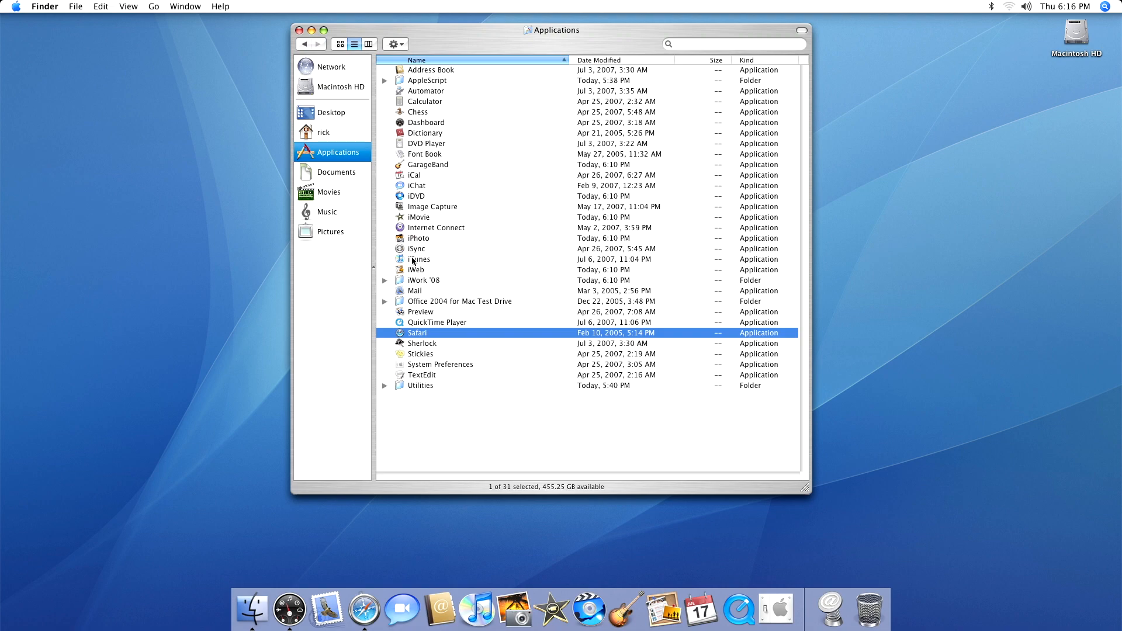
{"action": "left_click", "coordinate": [14, 6]}
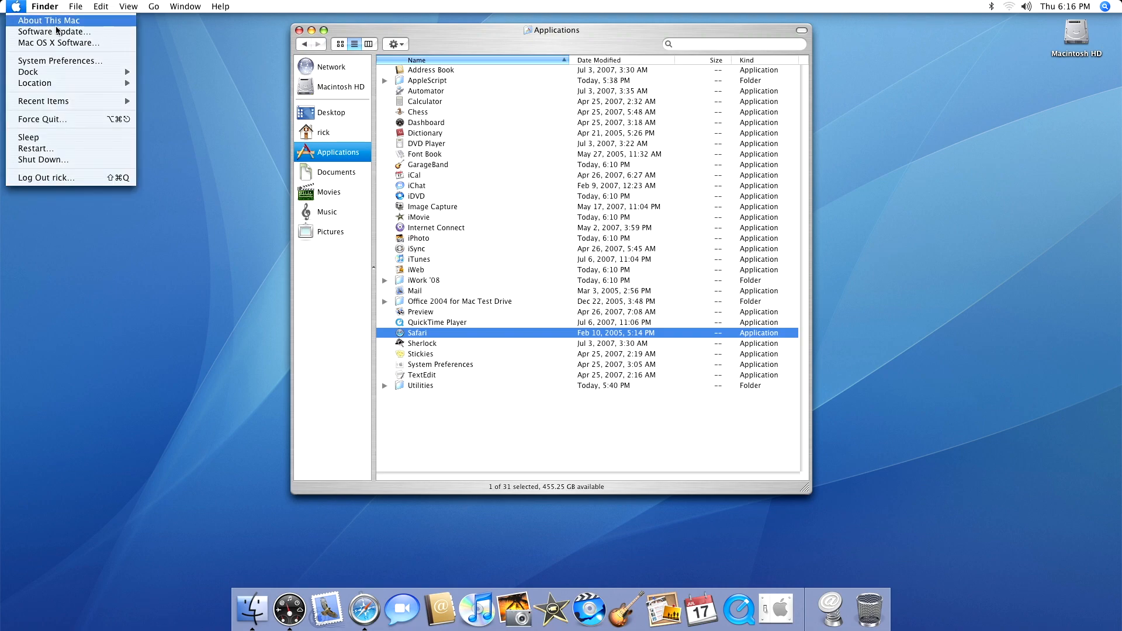
{"action": "left_click", "coordinate": [48, 20]}
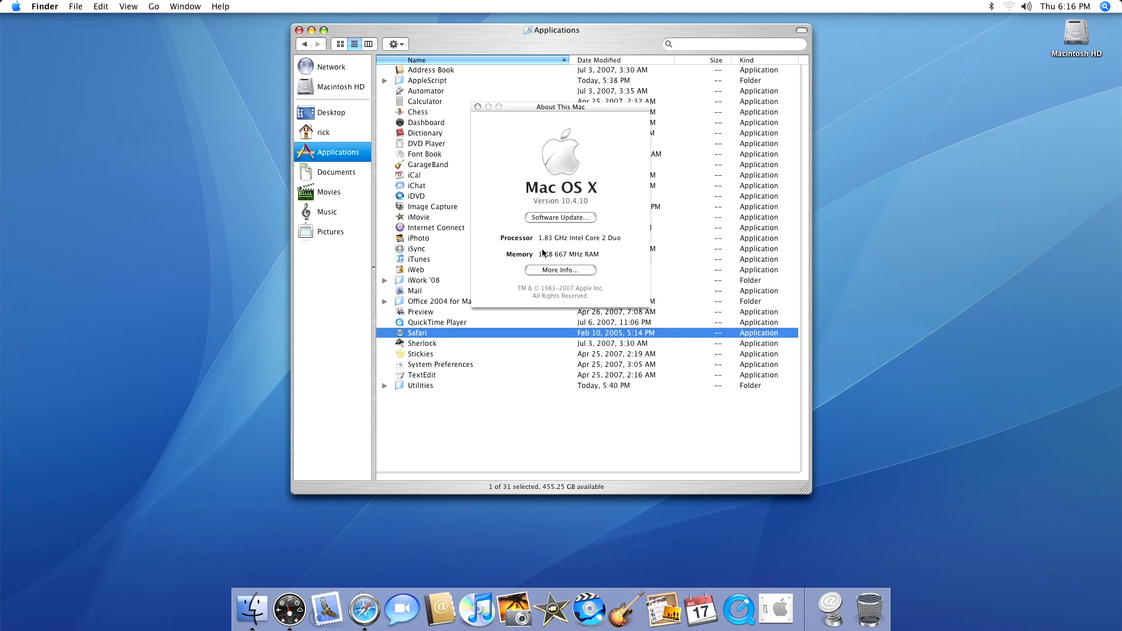
{"action": "left_click", "coordinate": [478, 106]}
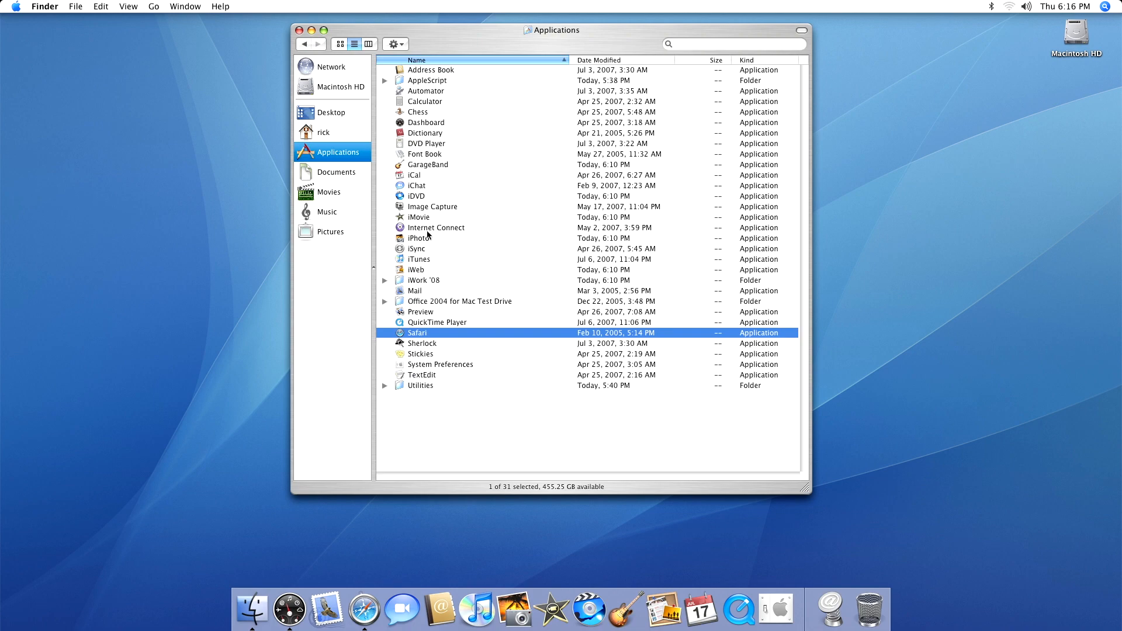
- Launch Pages from the iWork '08 folder
{"action": "left_click", "coordinate": [385, 280]}
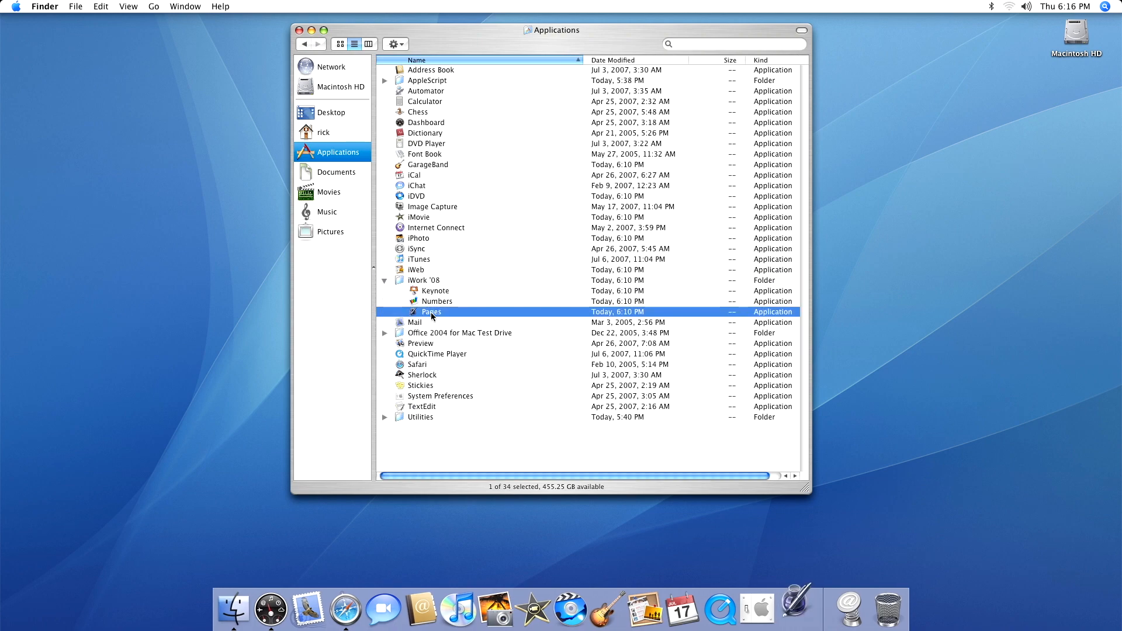
{"action": "double_click", "coordinate": [431, 311]}
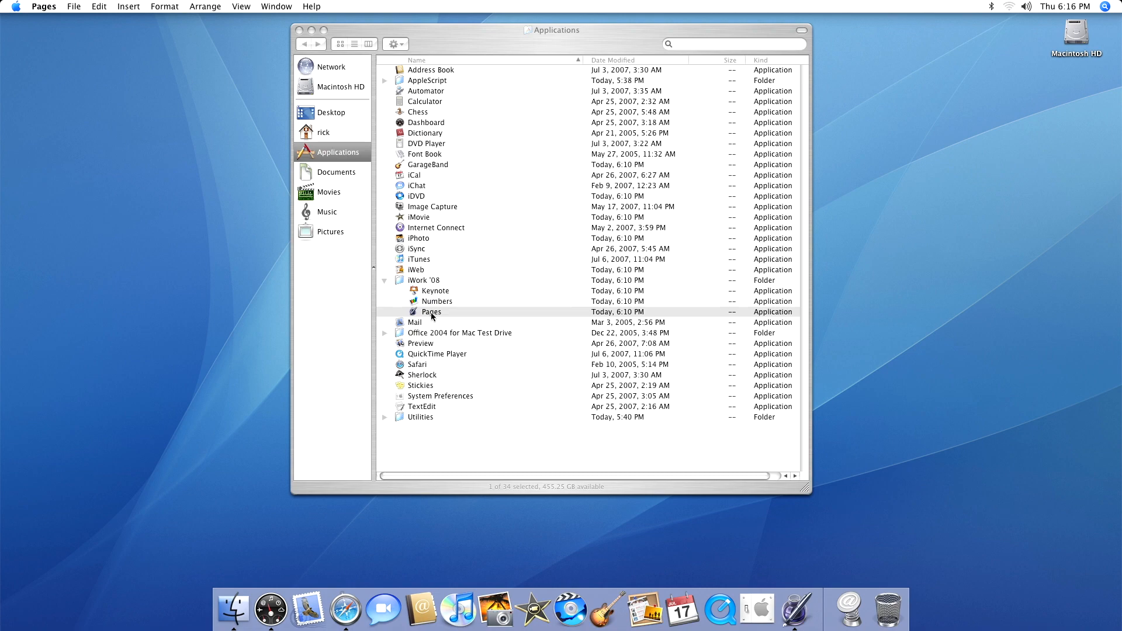
{"action": "double_click", "coordinate": [430, 312]}
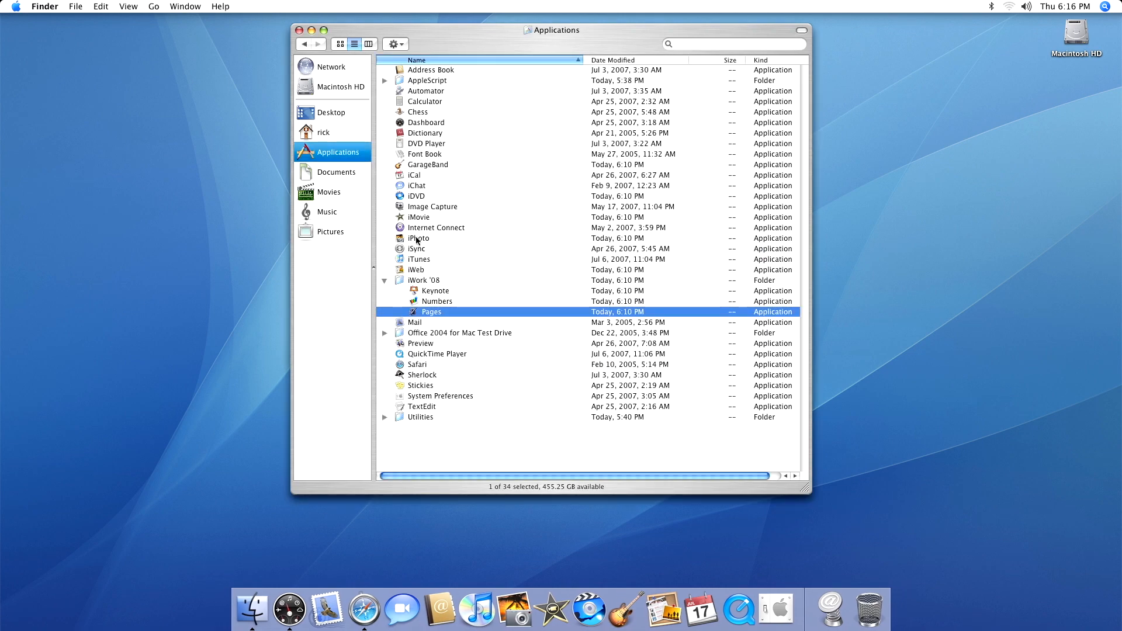
- Launch iPhoto, dismiss its camera prompt, relaunch it, then launch Safari
{"action": "double_click", "coordinate": [419, 239]}
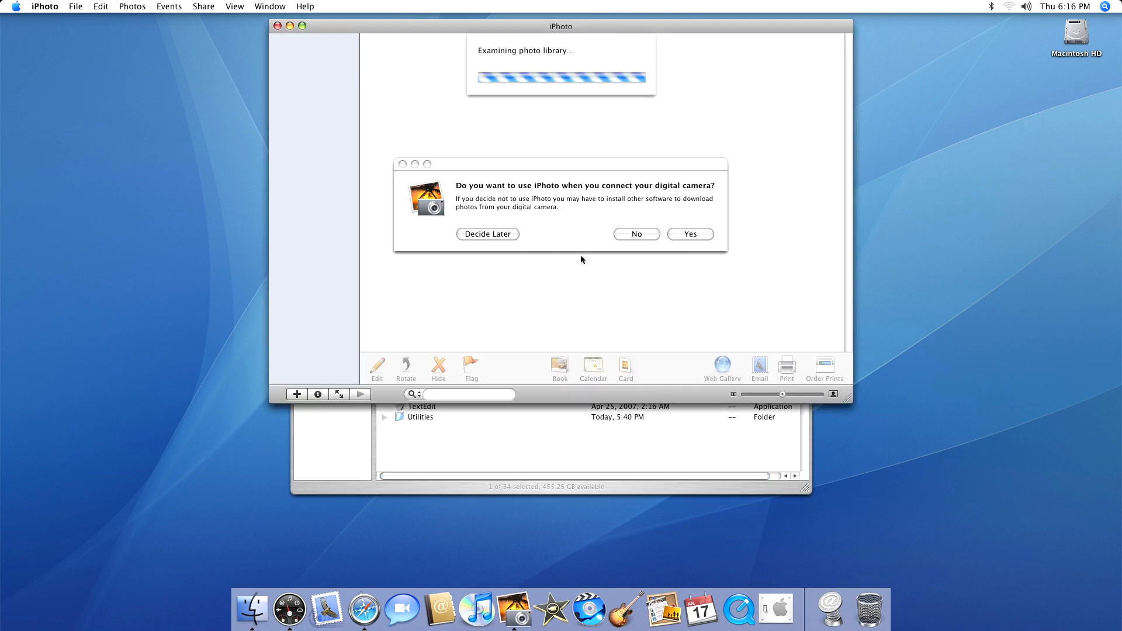
{"action": "left_click", "coordinate": [488, 234]}
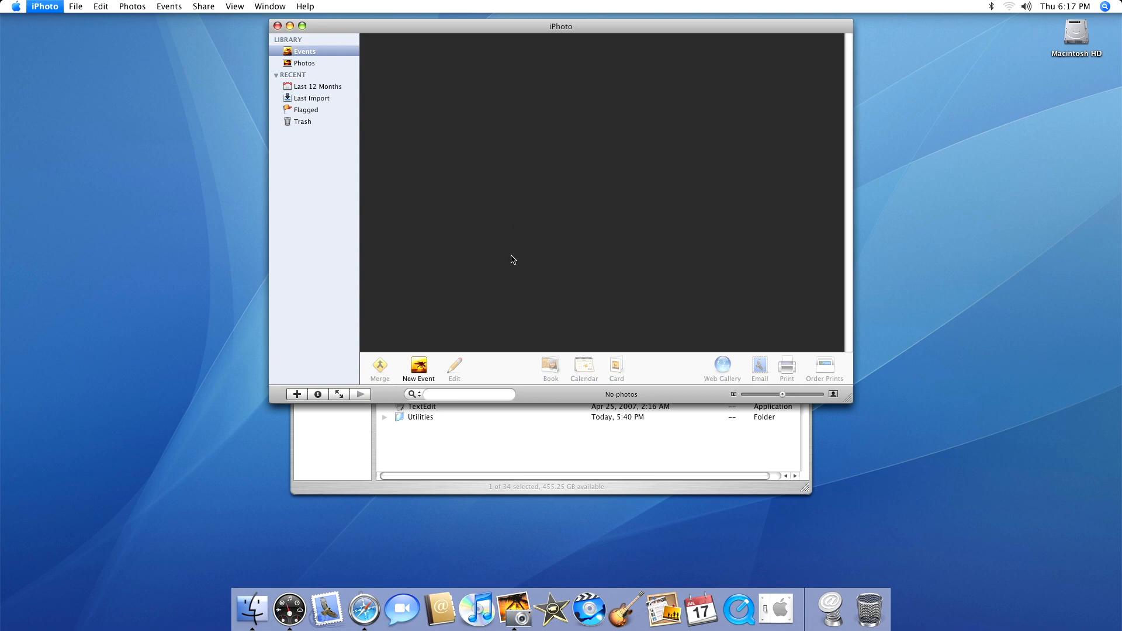
{"action": "mouse_move", "coordinate": [517, 430]}
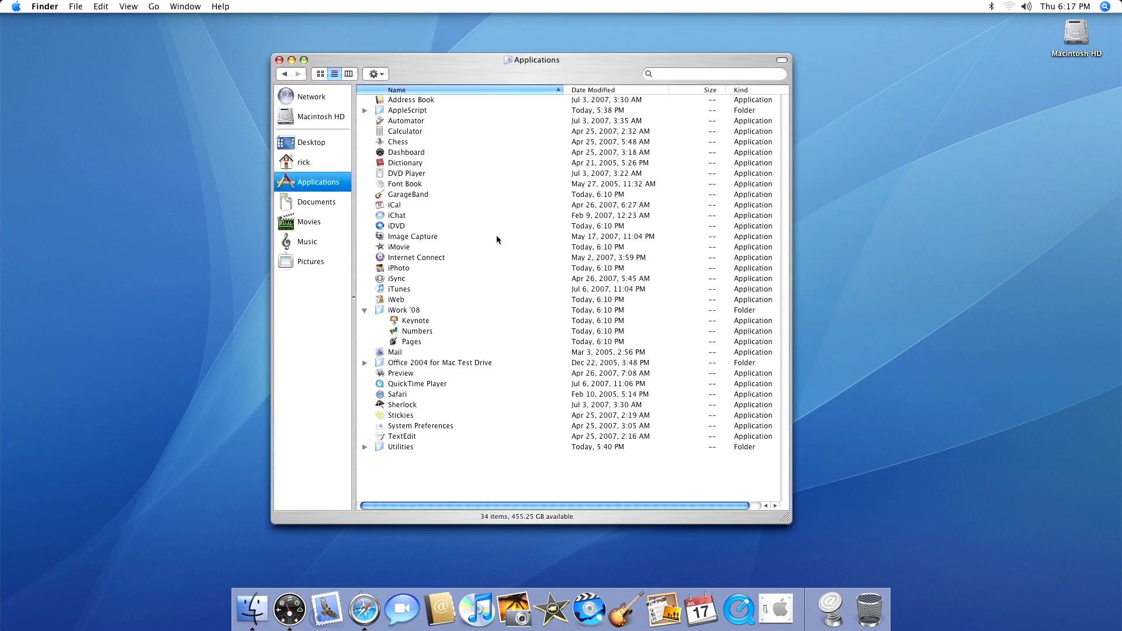
{"action": "mouse_move", "coordinate": [401, 256]}
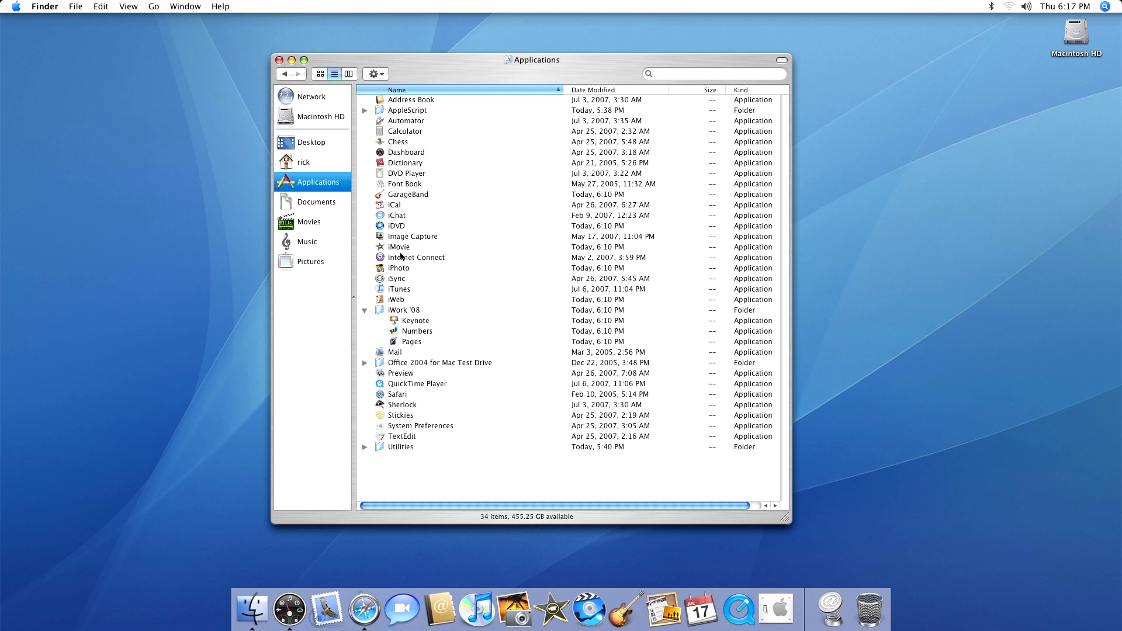
{"action": "double_click", "coordinate": [399, 268]}
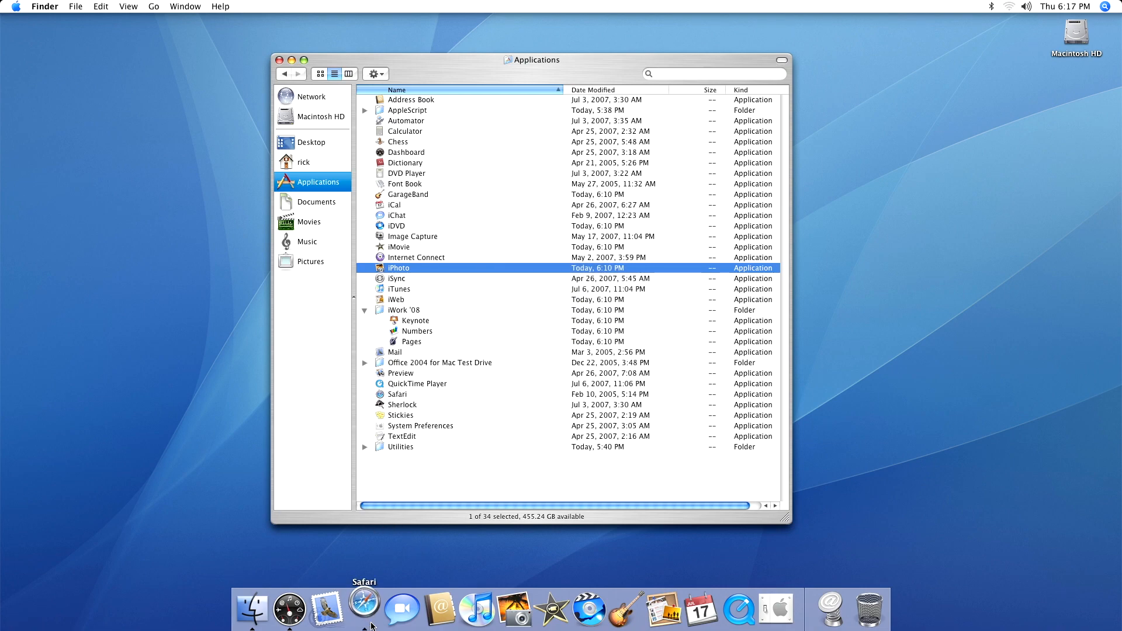
{"action": "left_click", "coordinate": [363, 609]}
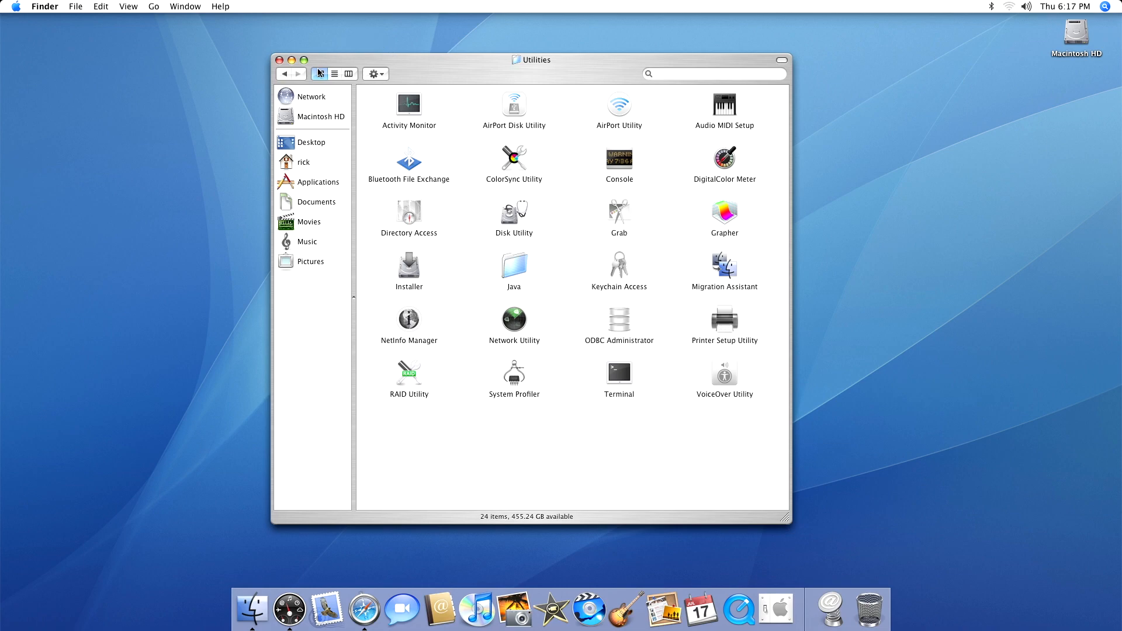
- Show Utilities as a list and launch Activity Monitor and Console, closing the console log
{"action": "left_click", "coordinate": [335, 74]}
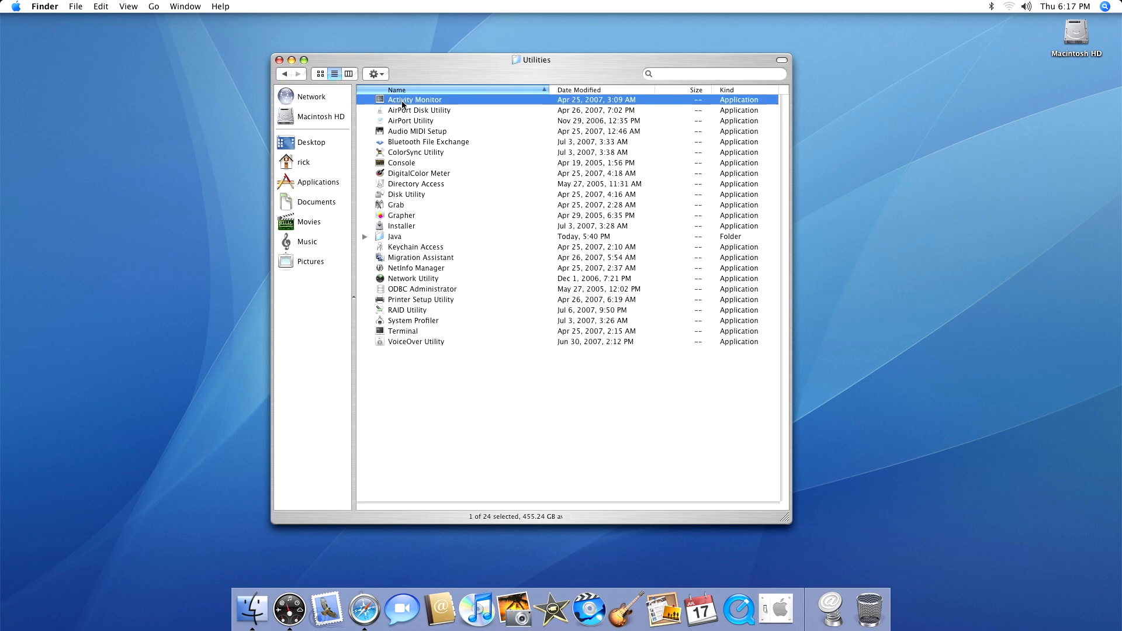
{"action": "double_click", "coordinate": [414, 99]}
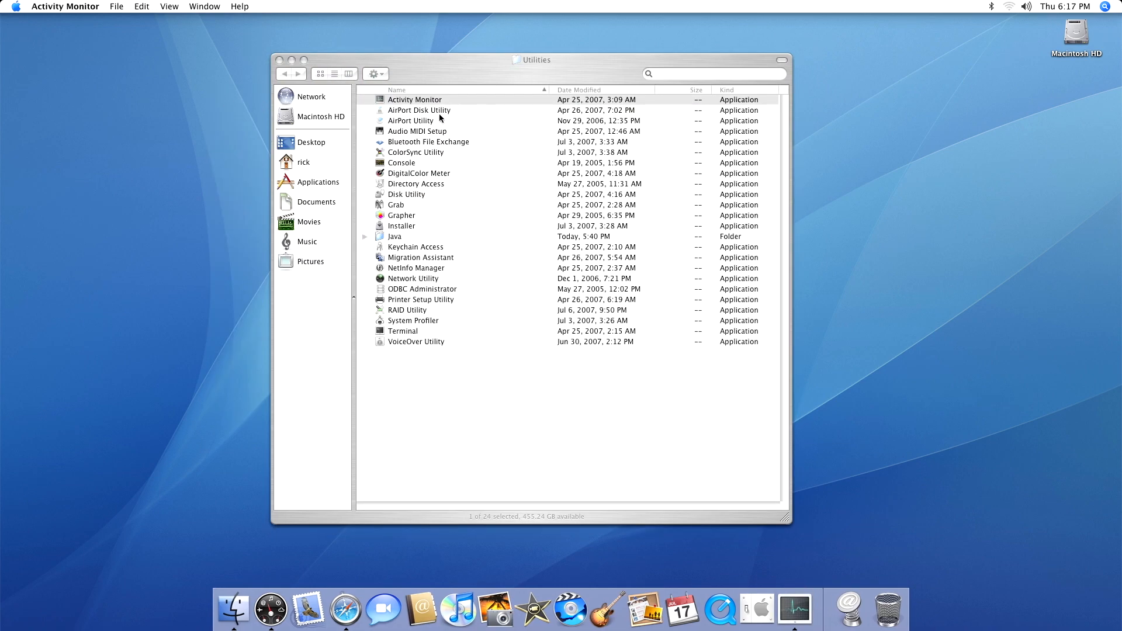
{"action": "left_click", "coordinate": [411, 163]}
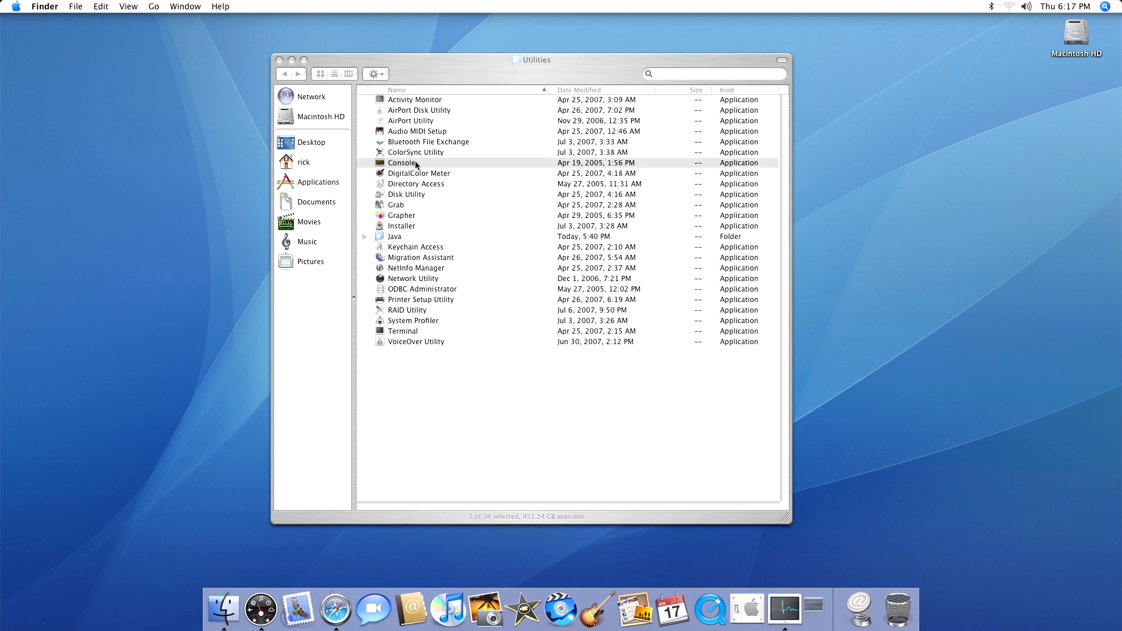
{"action": "double_click", "coordinate": [402, 162]}
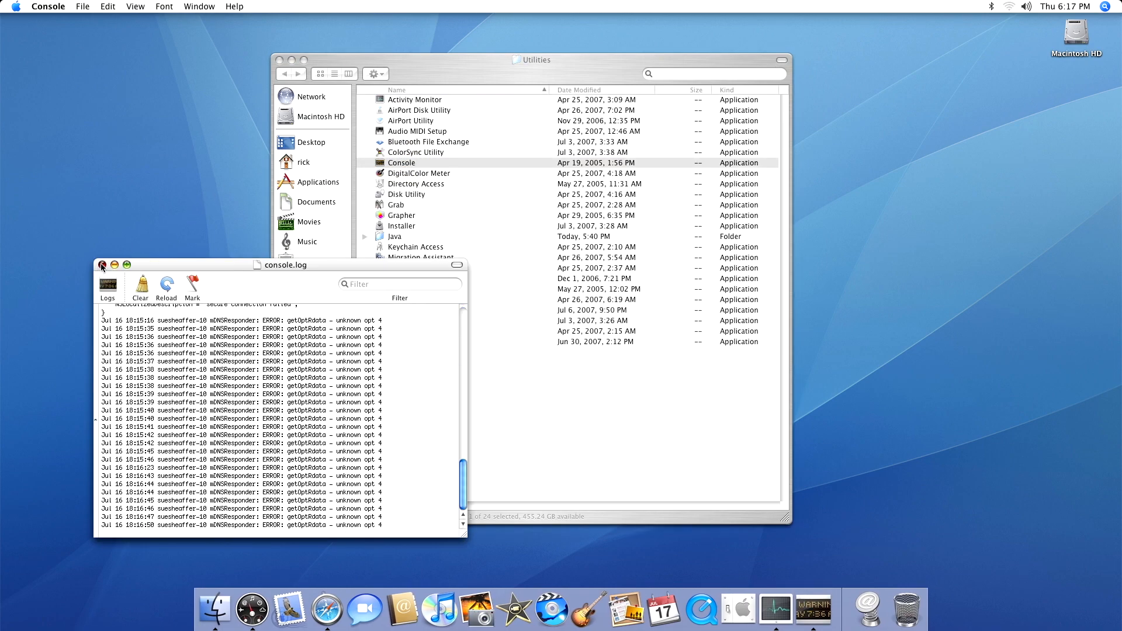
{"action": "left_click", "coordinate": [102, 265]}
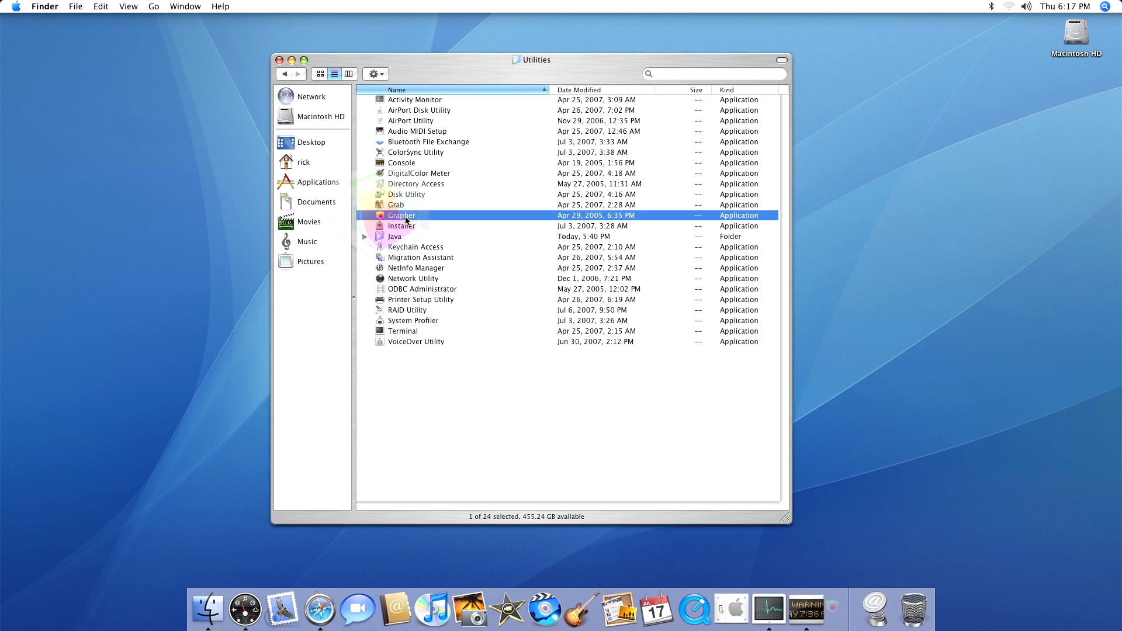
- Launch Grapher and start a new 3D graph from its templates
{"action": "double_click", "coordinate": [402, 216]}
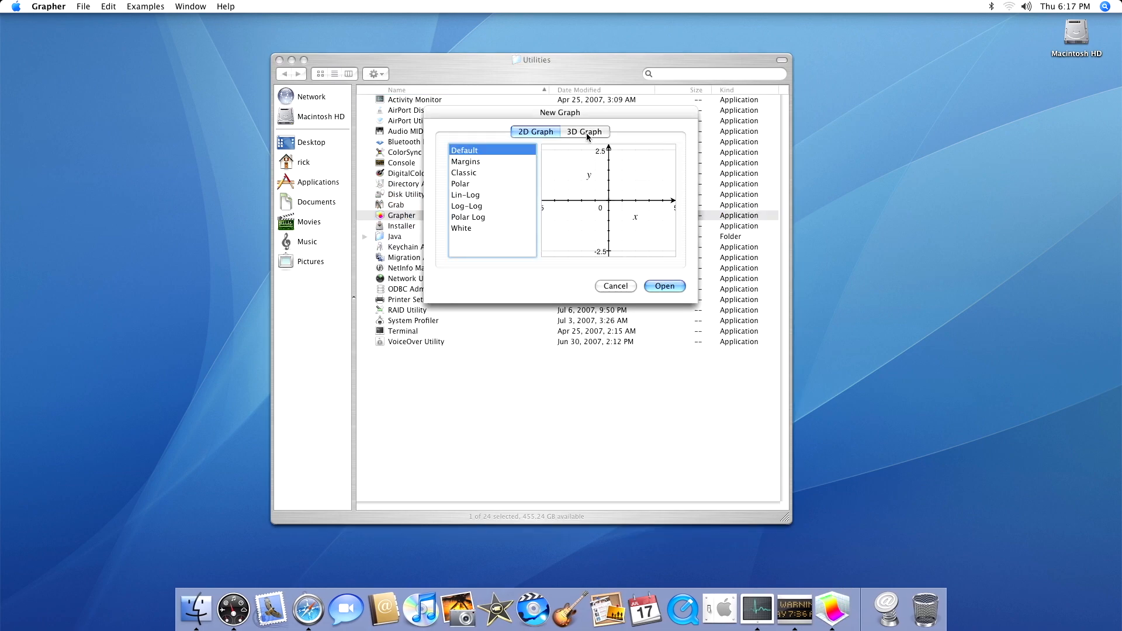
{"action": "left_click", "coordinate": [613, 286]}
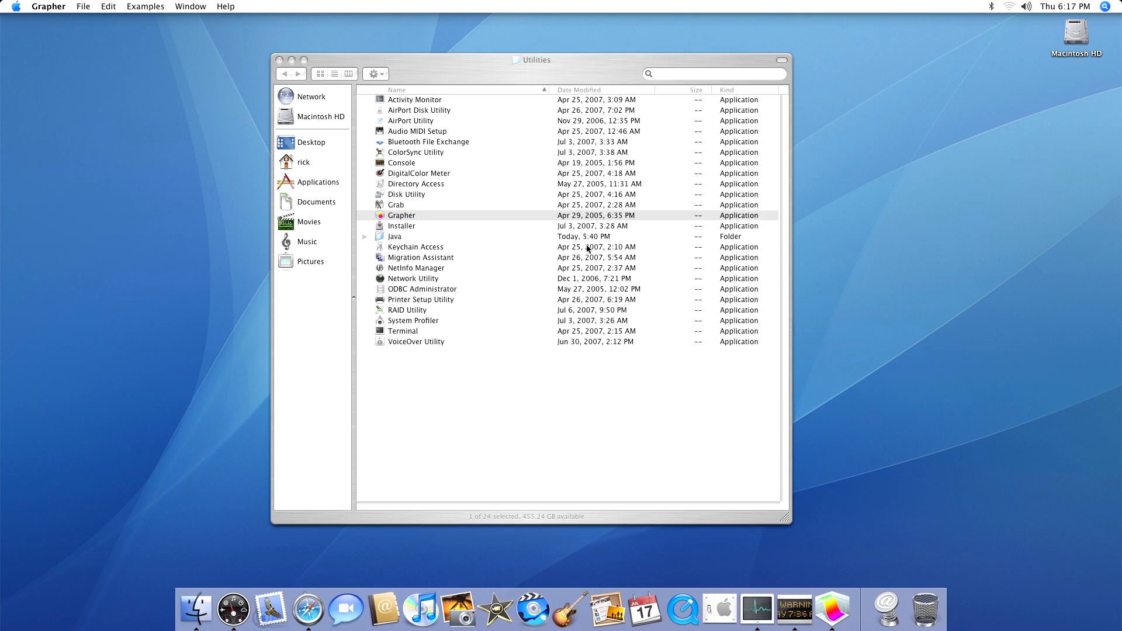
{"action": "double_click", "coordinate": [402, 216]}
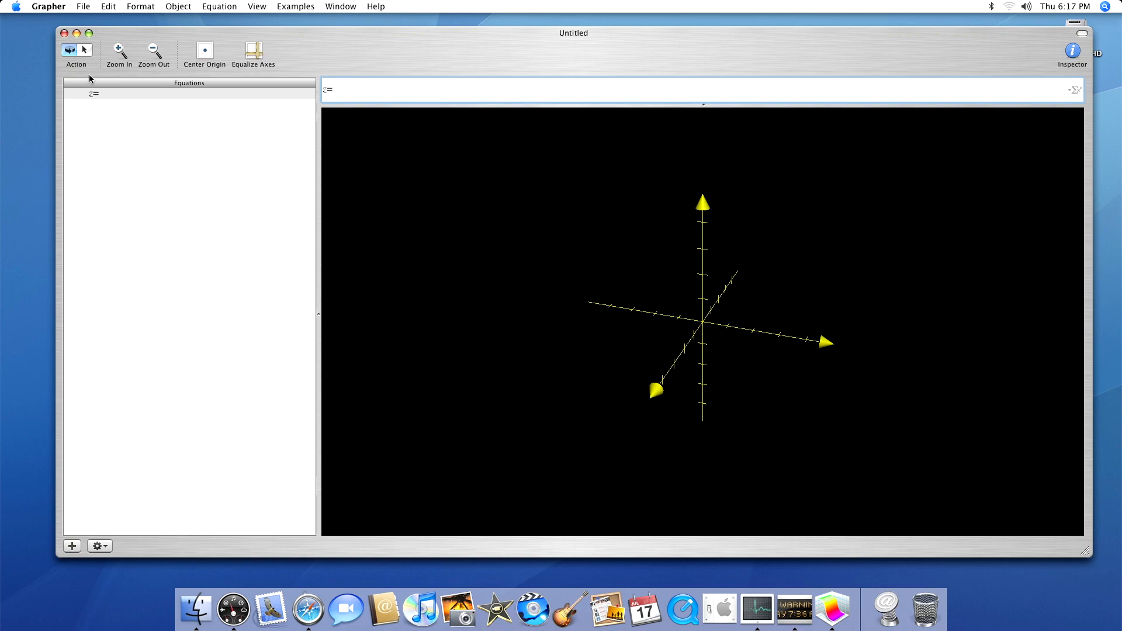
{"action": "left_click", "coordinate": [48, 6]}
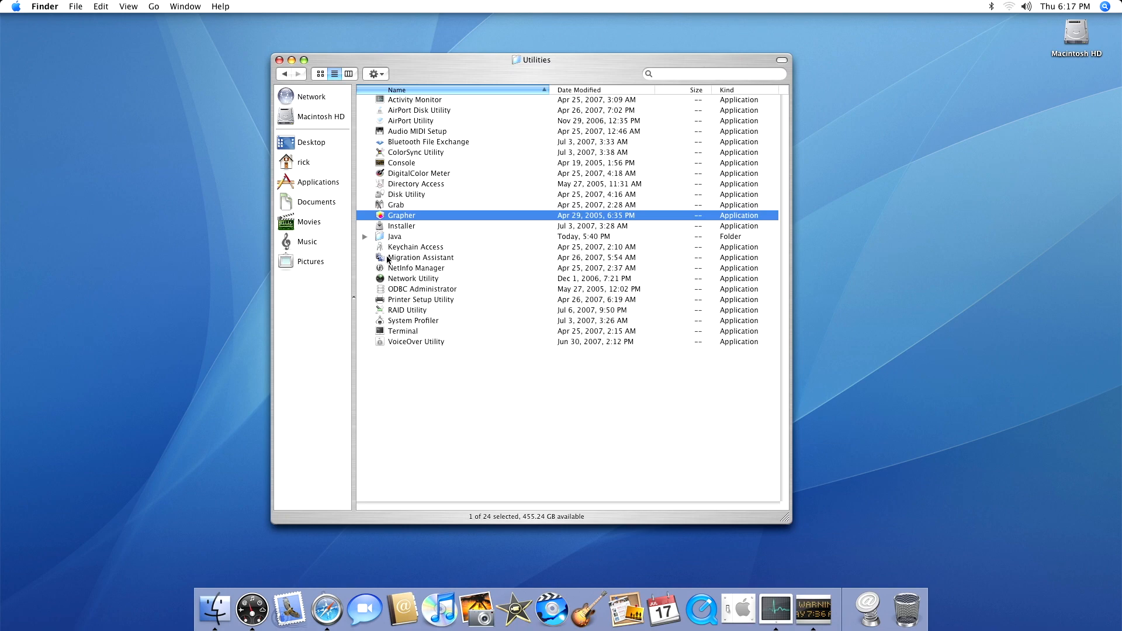
{"action": "mouse_move", "coordinate": [390, 251]}
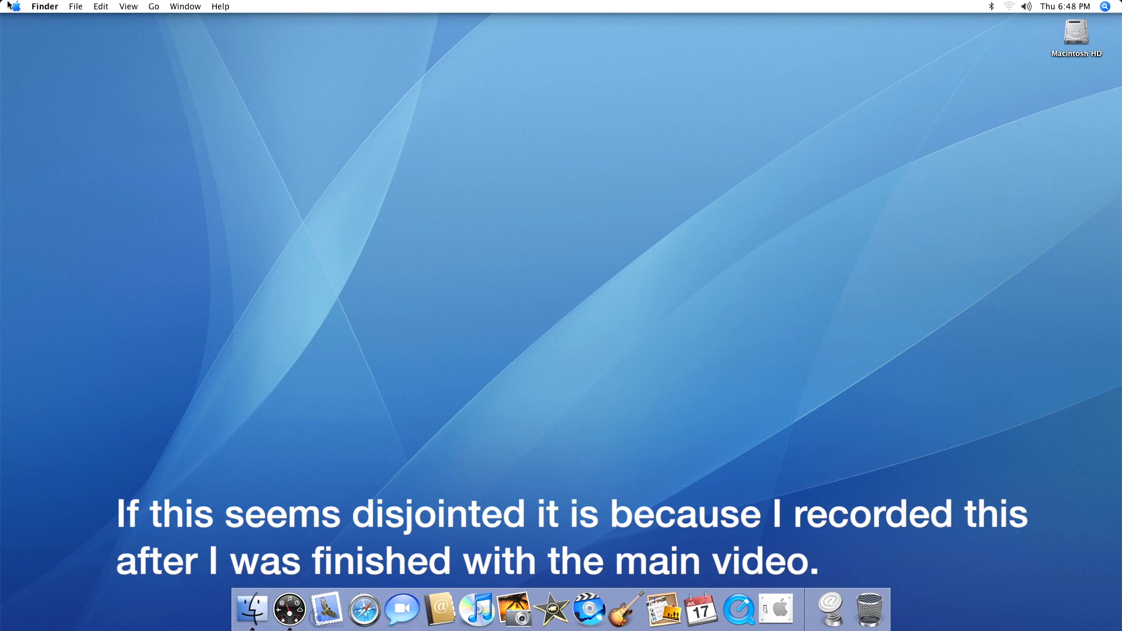
- Open the Apple menu from the empty desktop and choose an item
{"action": "left_click", "coordinate": [14, 6]}
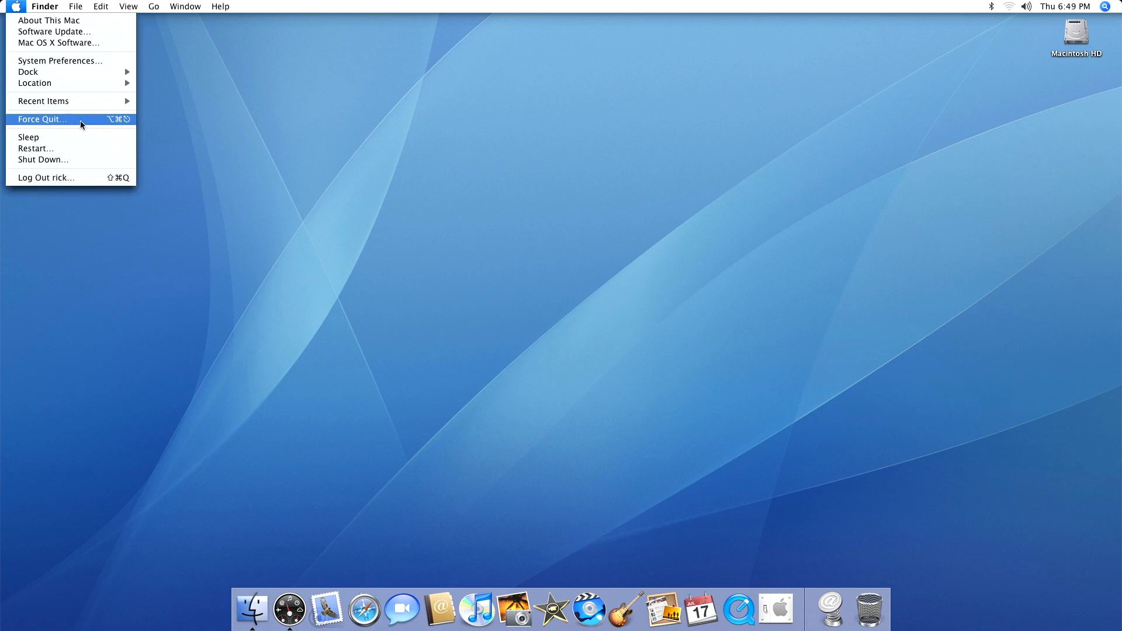
{"action": "left_click", "coordinate": [36, 148]}
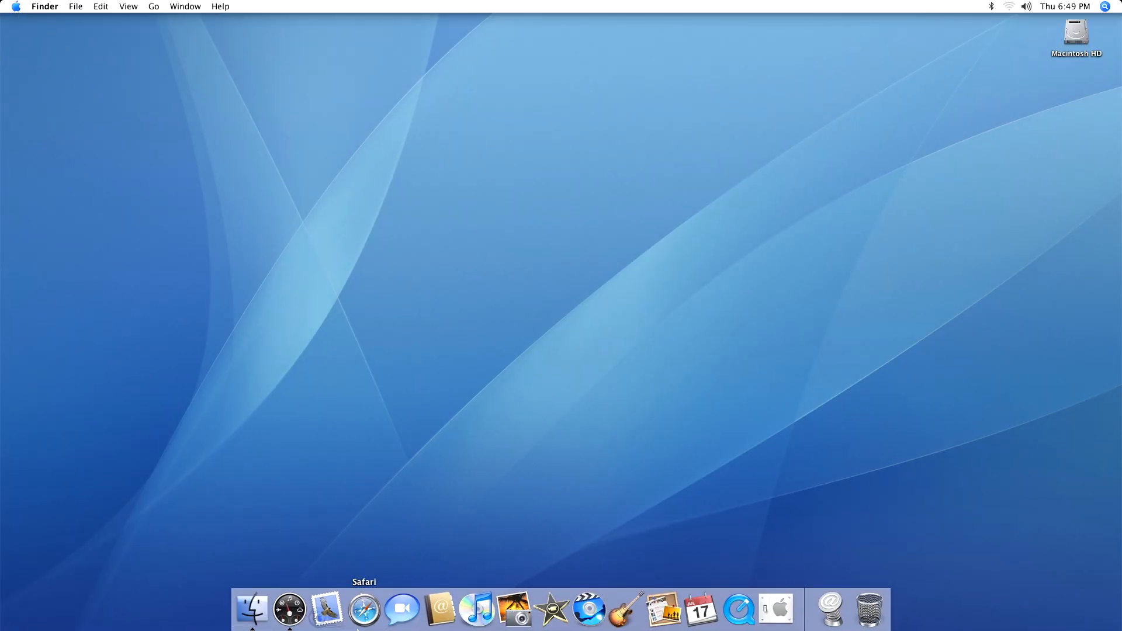
- Open a Finder window from the Dock showing the Macintosh HD drive
{"action": "left_click", "coordinate": [363, 609]}
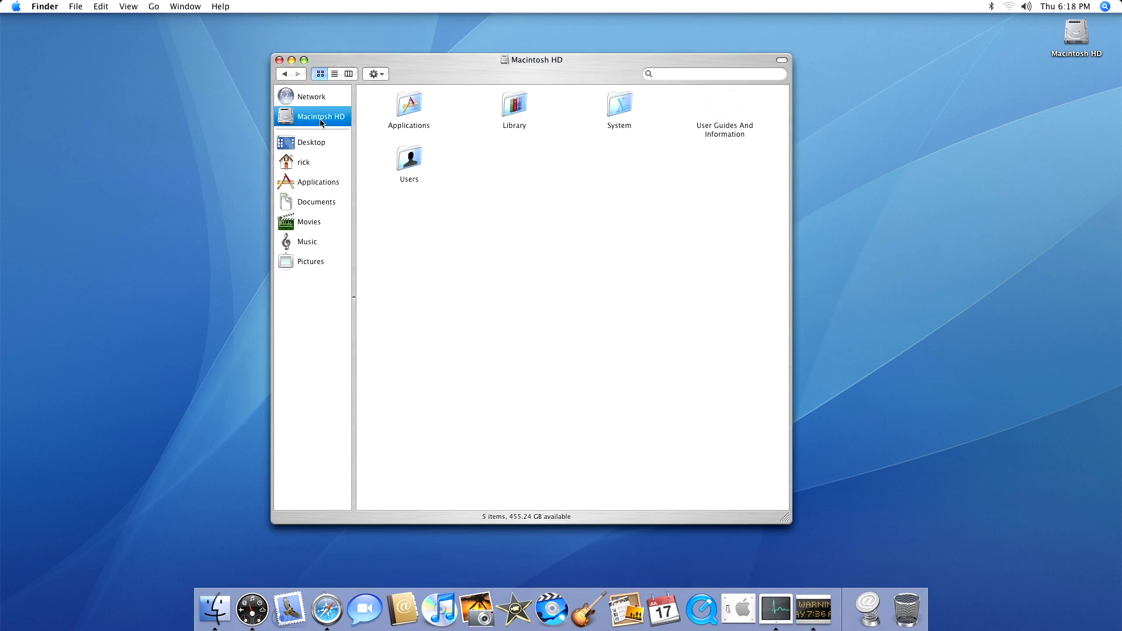
{"action": "mouse_move", "coordinate": [497, 267]}
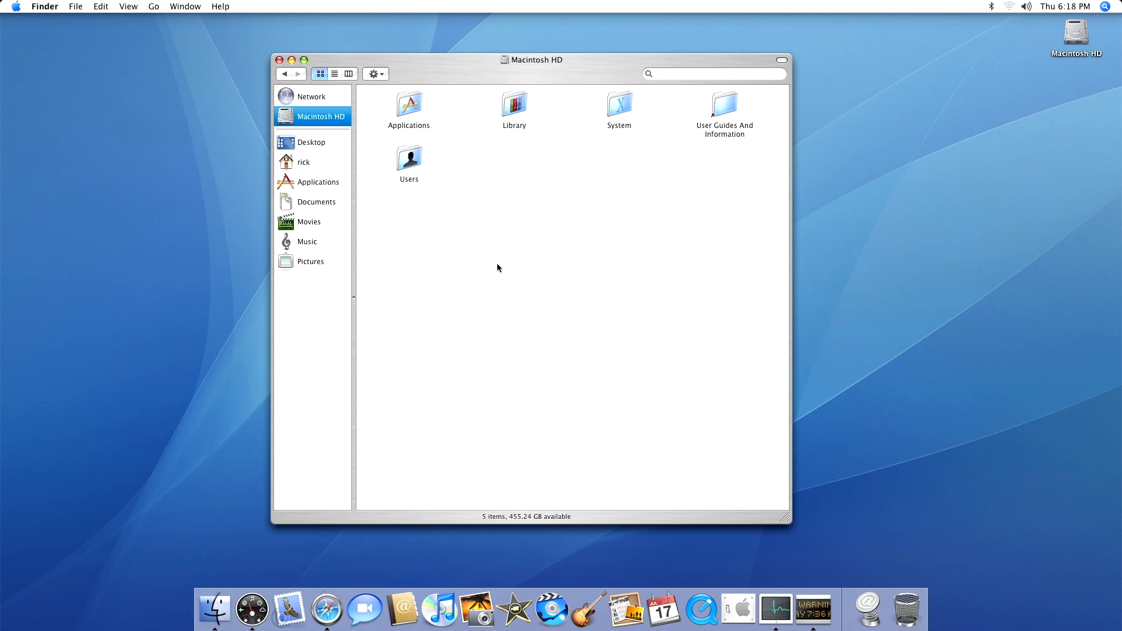
{"action": "mouse_move", "coordinate": [503, 264]}
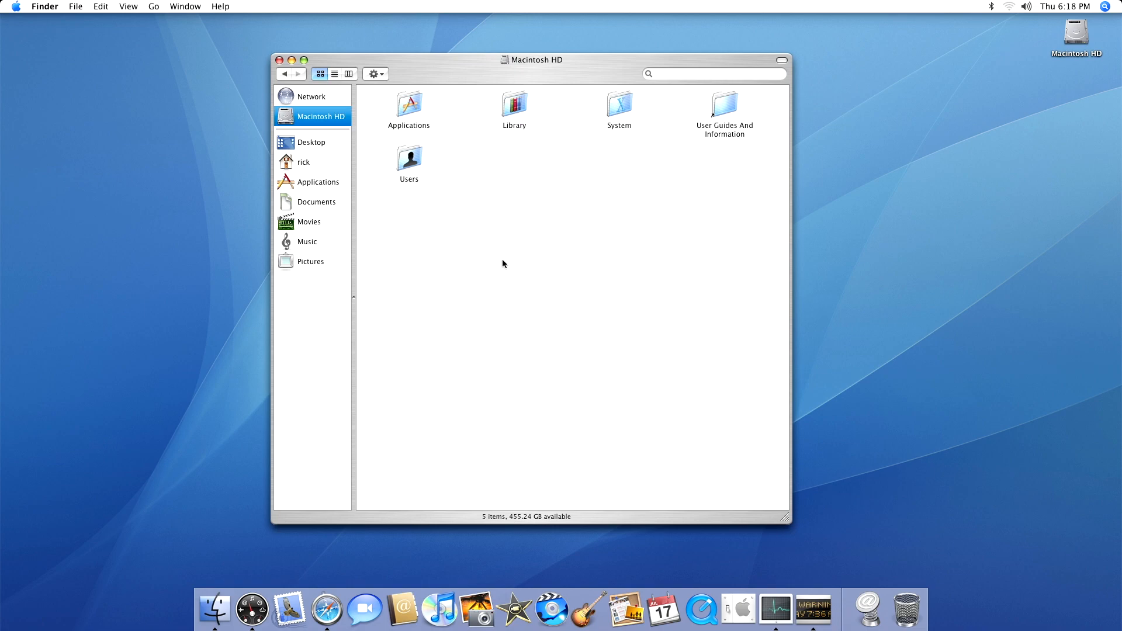